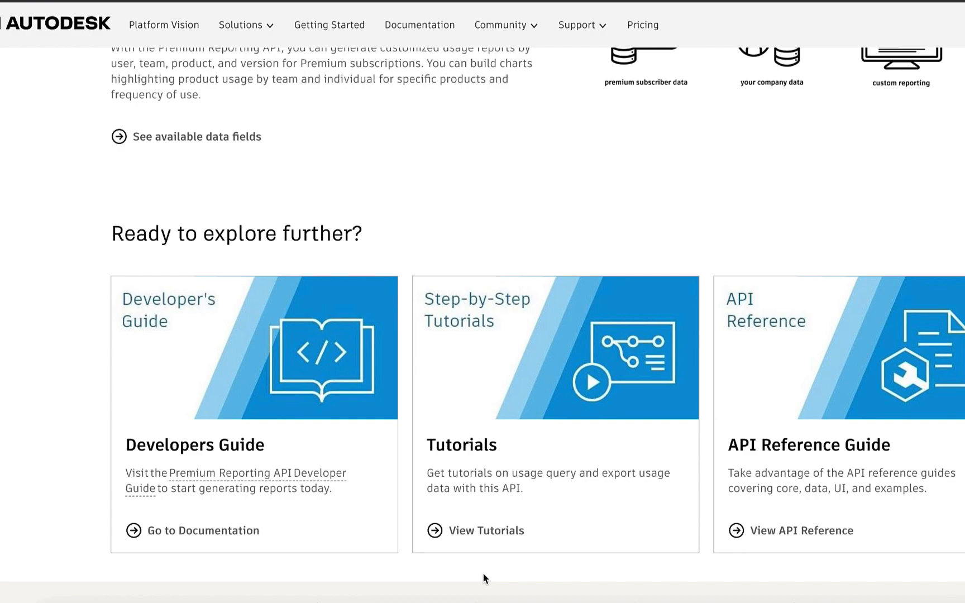
mouse_move(454, 459)
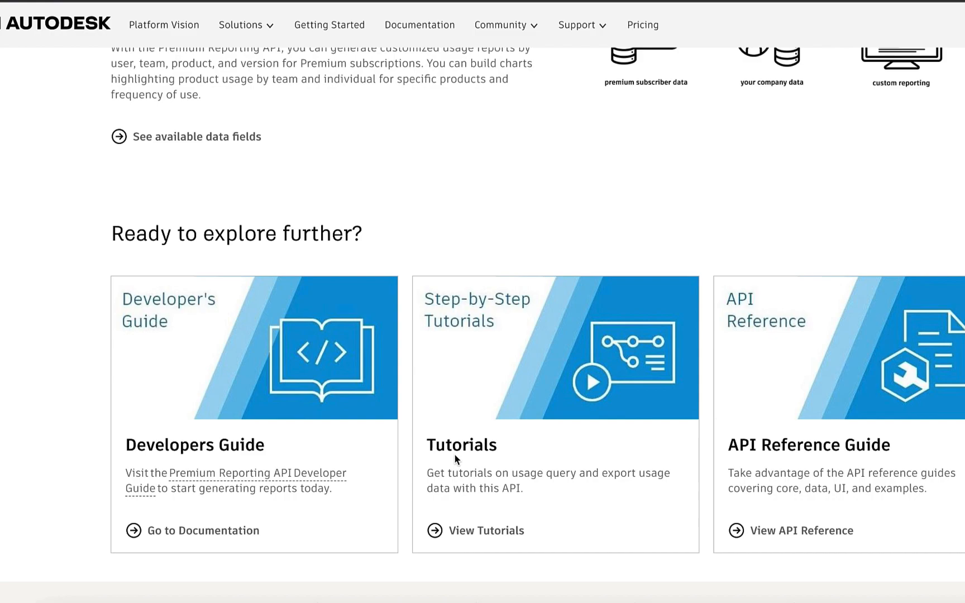
mouse_move(806, 465)
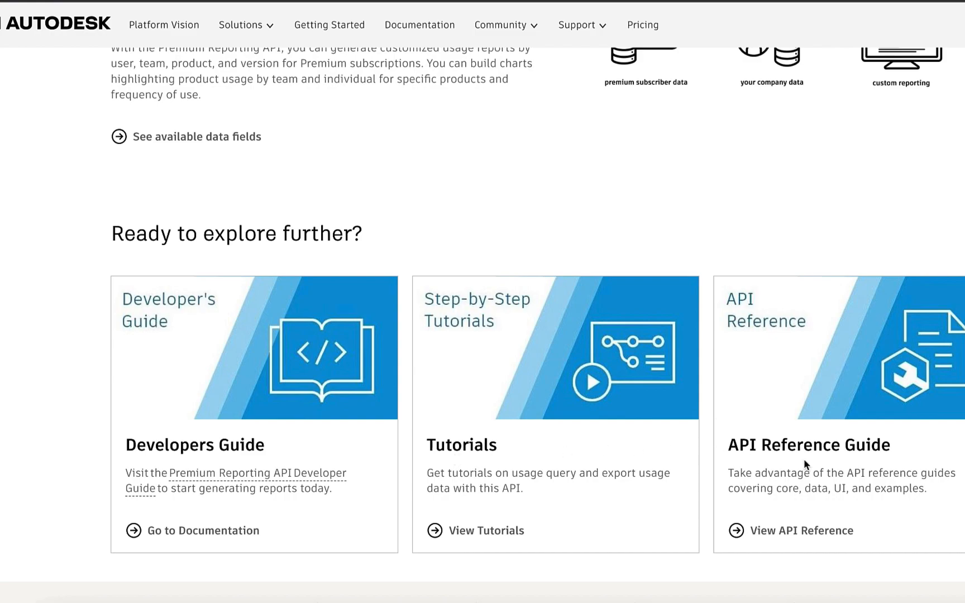
mouse_move(466, 448)
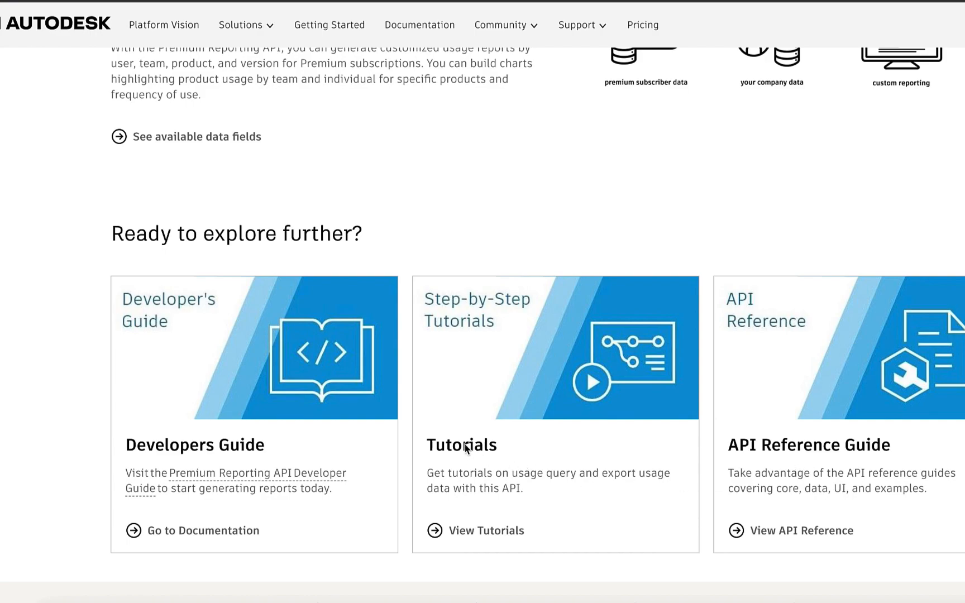
Open the Usage Query Information tutorial from the Step-by-Step Tutorials card
click(487, 530)
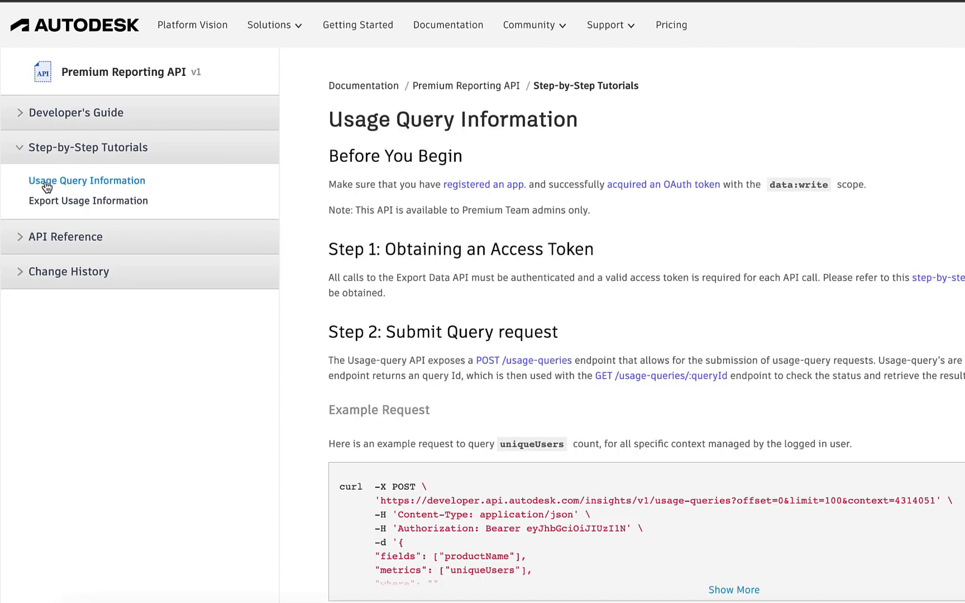
mouse_move(102, 189)
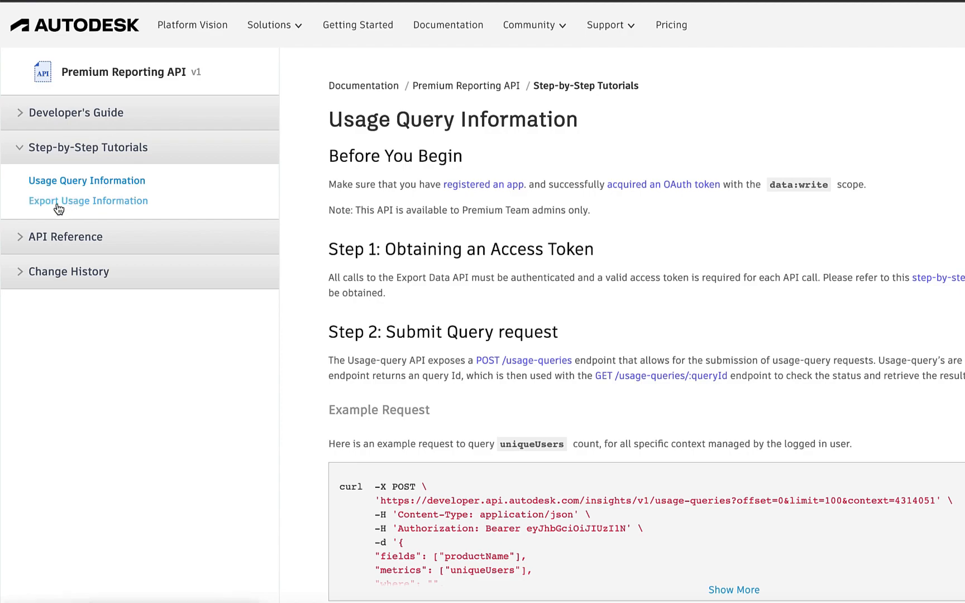
mouse_move(92, 208)
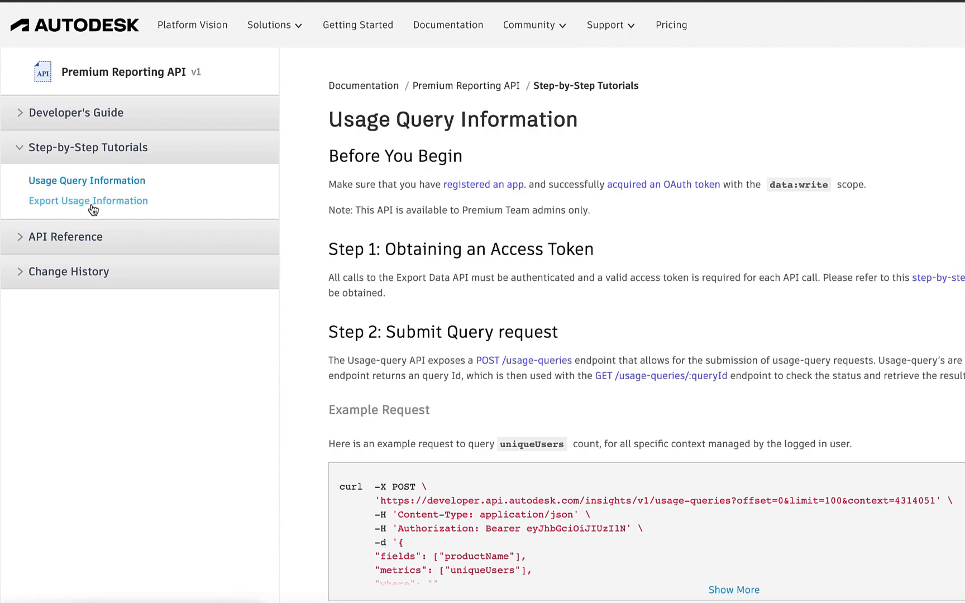
mouse_move(484, 206)
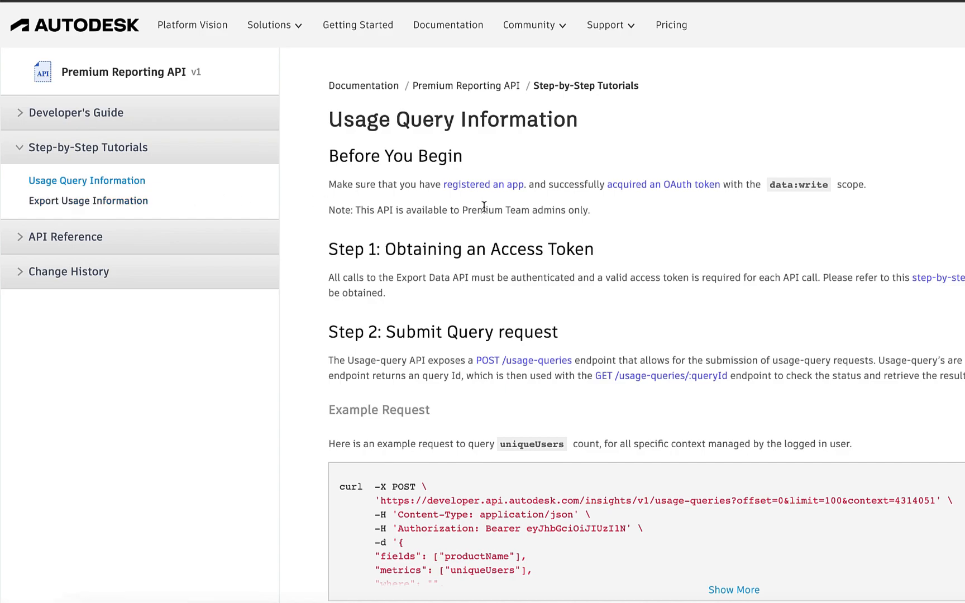
mouse_move(669, 197)
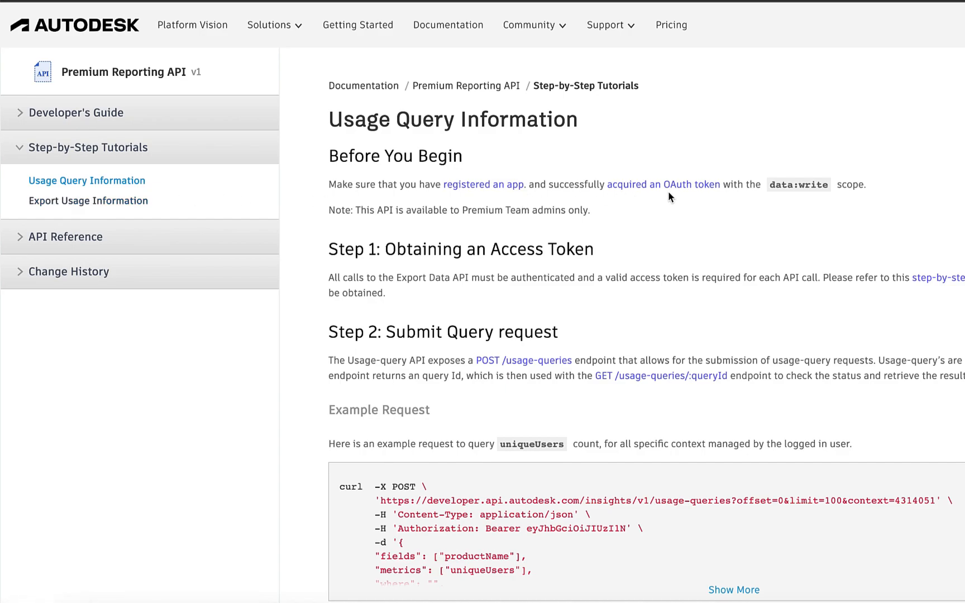
mouse_move(482, 185)
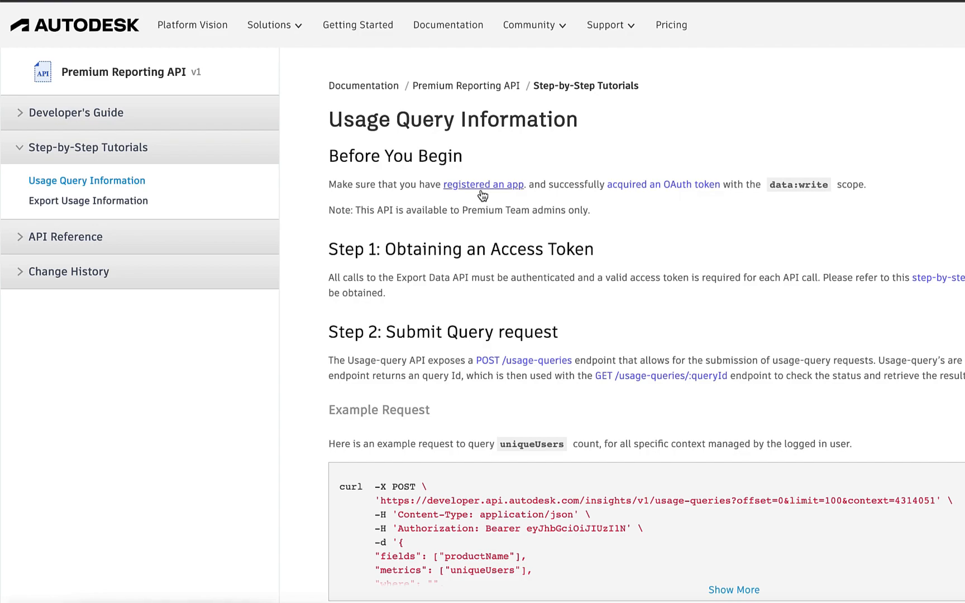
mouse_move(663, 184)
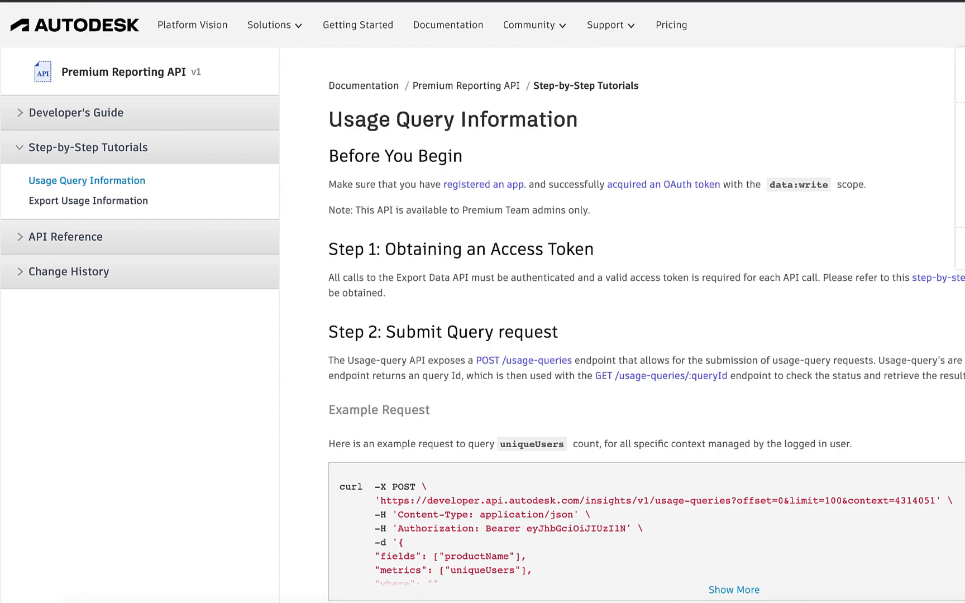
Review the Create App form's API list via My Apps, then return to My Apps
click(933, 25)
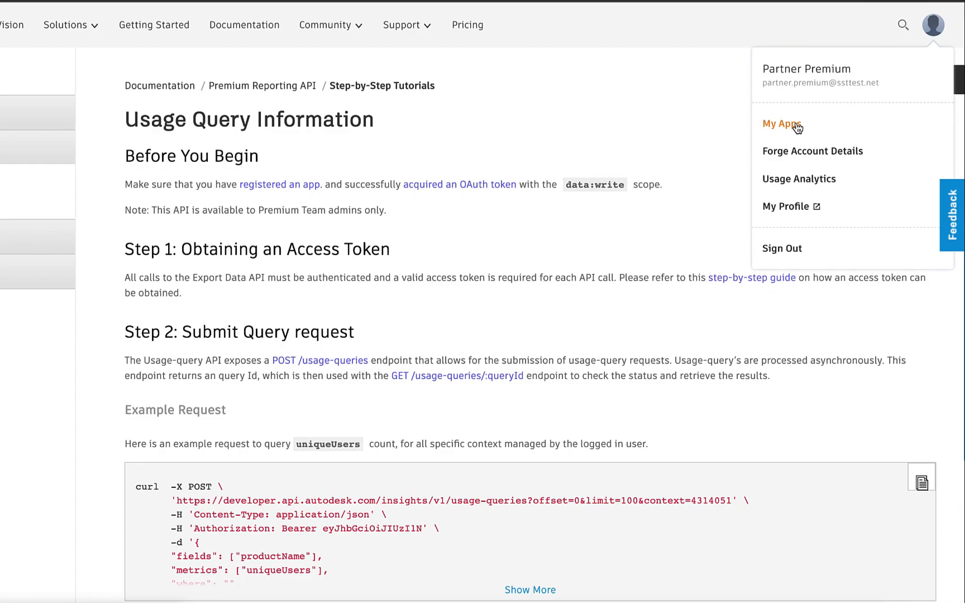
click(779, 124)
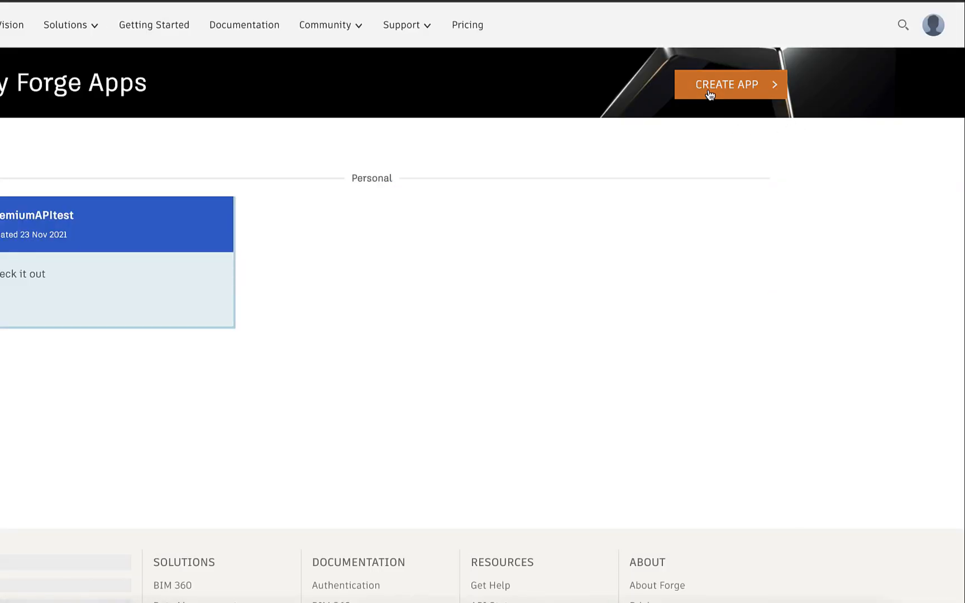
click(729, 84)
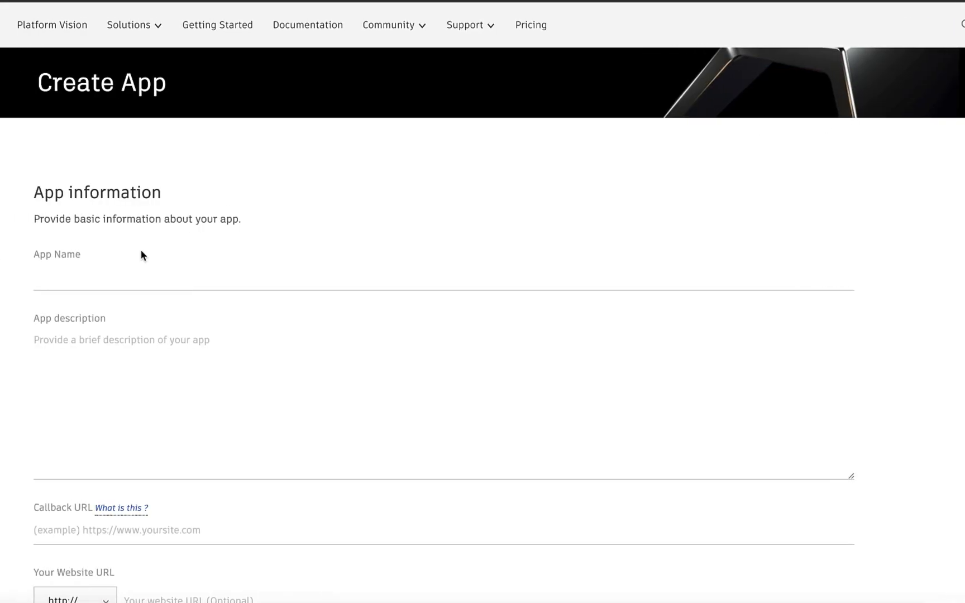
scroll(down, 3)
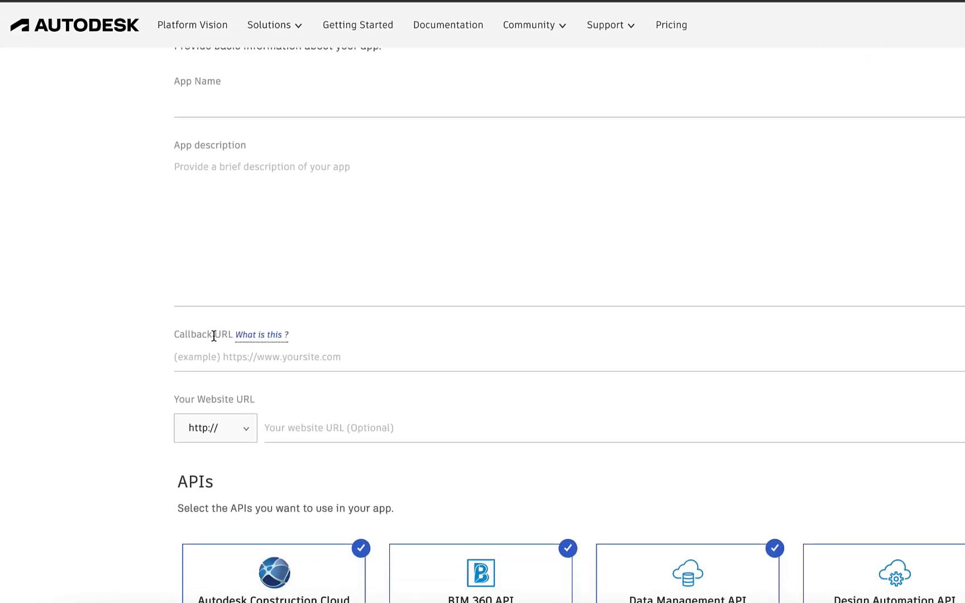
scroll(down, 3)
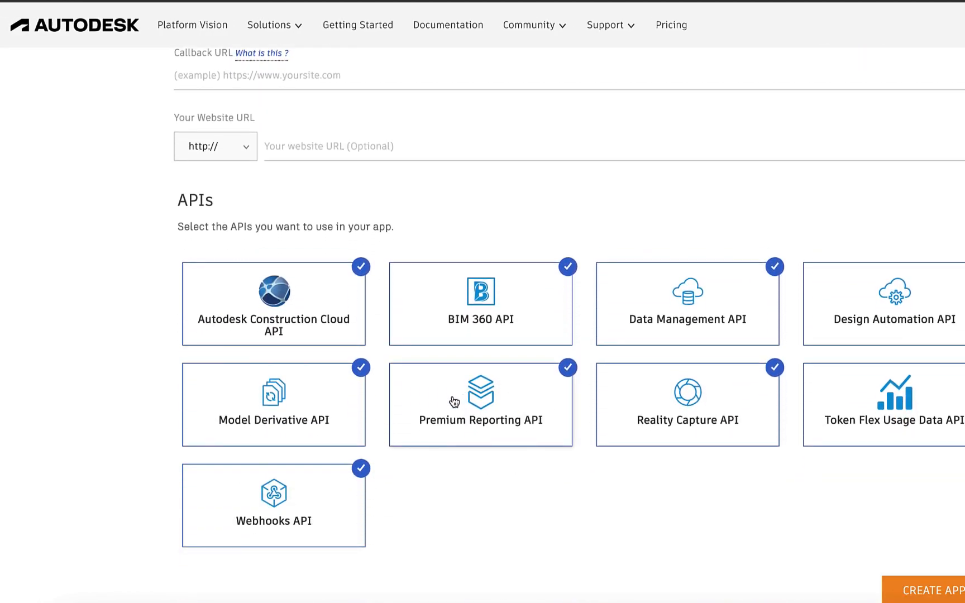
scroll(up, 3)
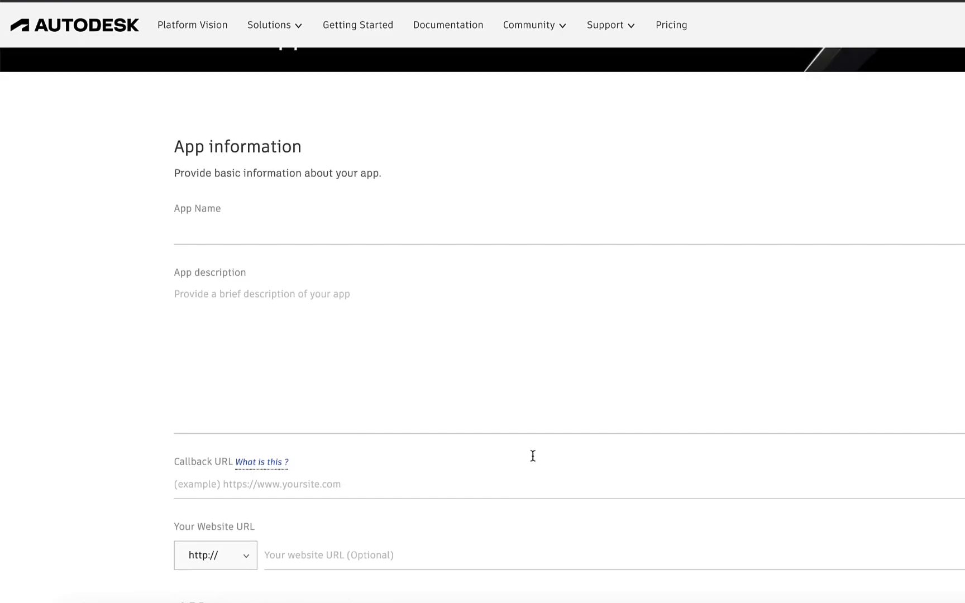
click(933, 25)
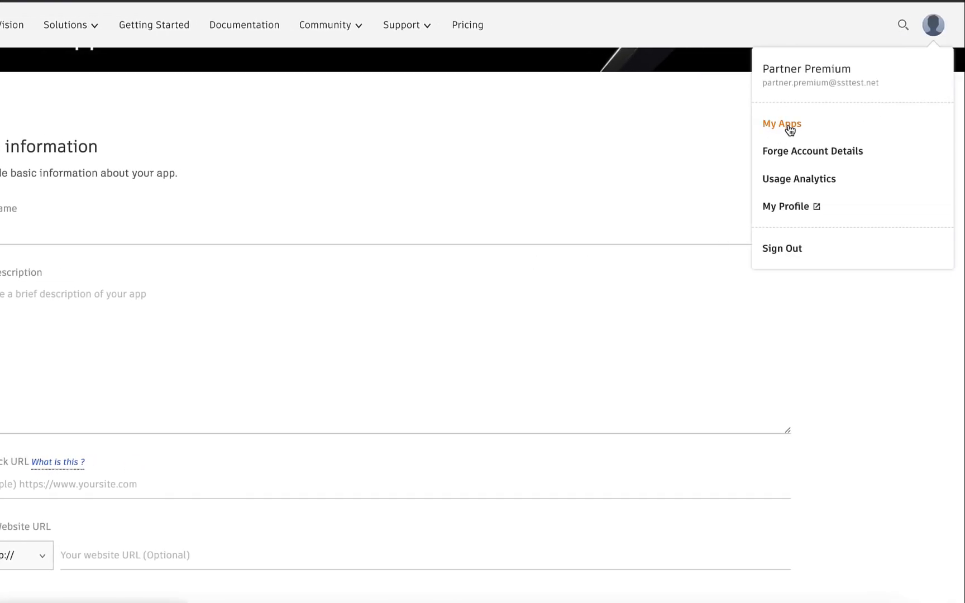
click(780, 124)
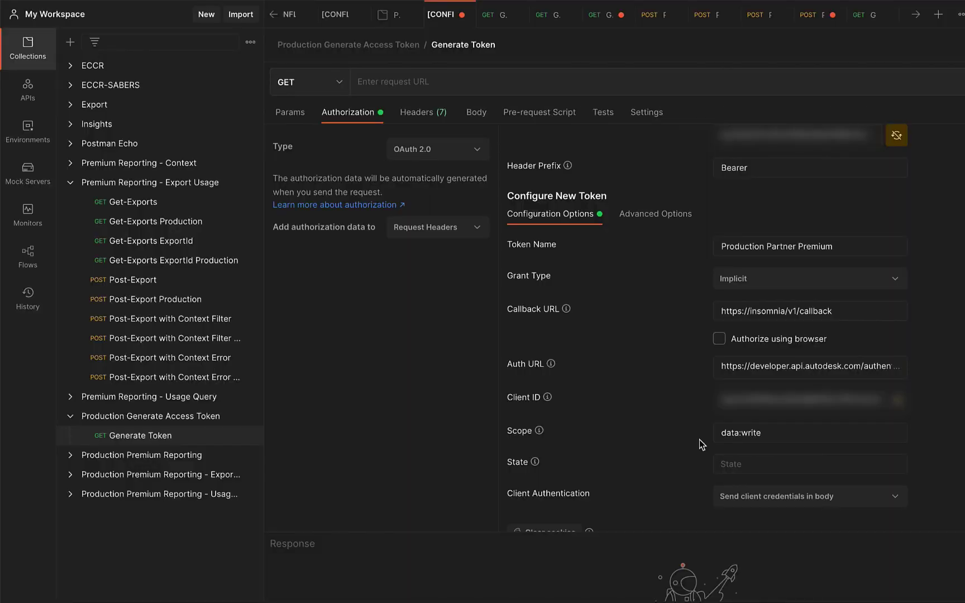
mouse_move(826, 189)
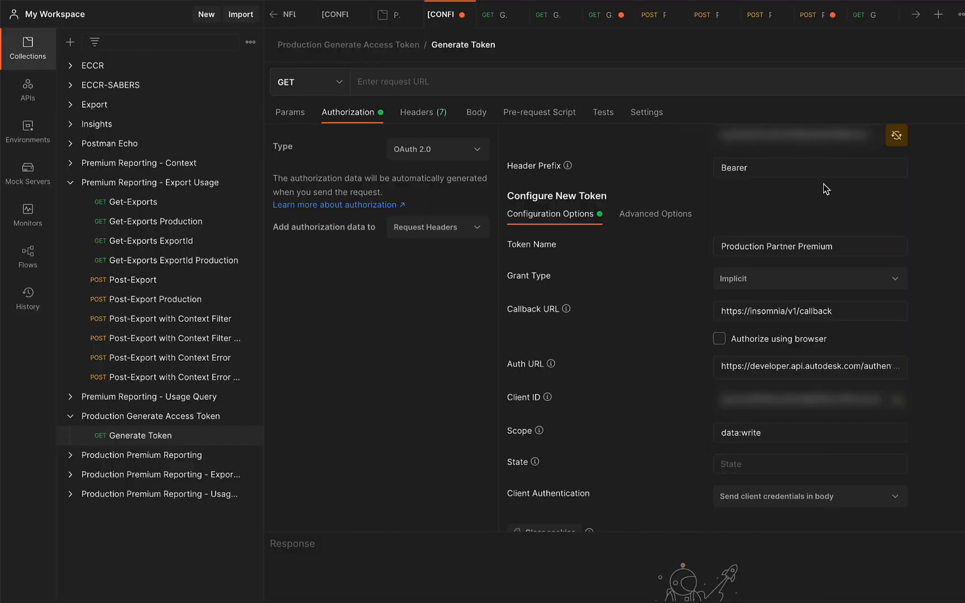
mouse_move(777, 235)
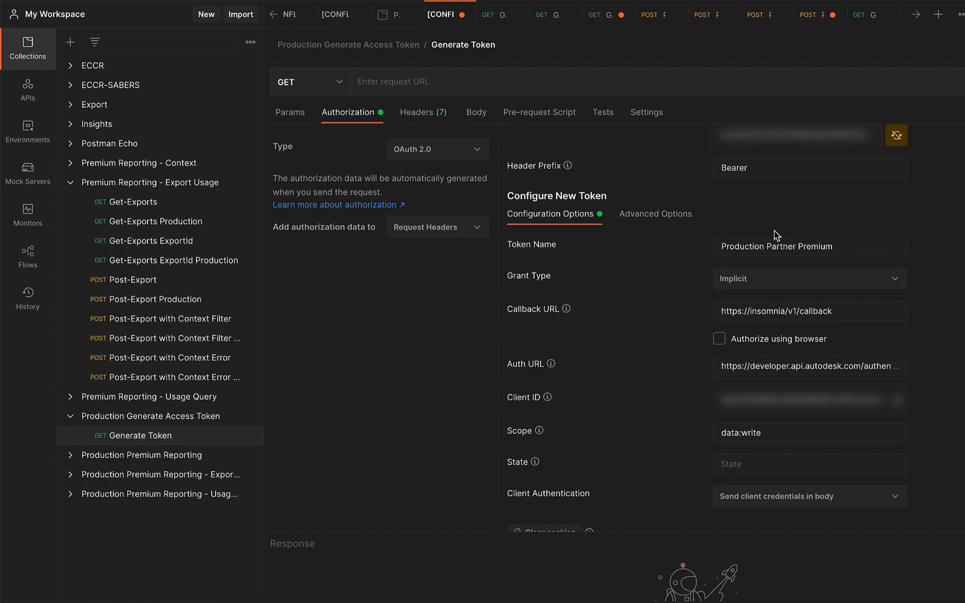
Review Postman's Generate Token OAuth 2.0 implicit-grant settings with data:write scope
click(809, 367)
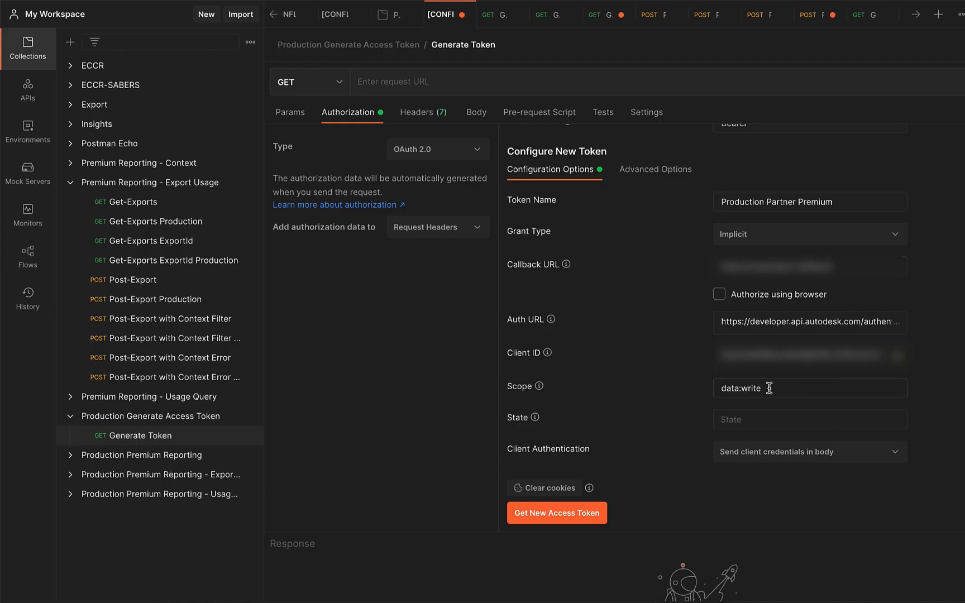
mouse_move(556, 526)
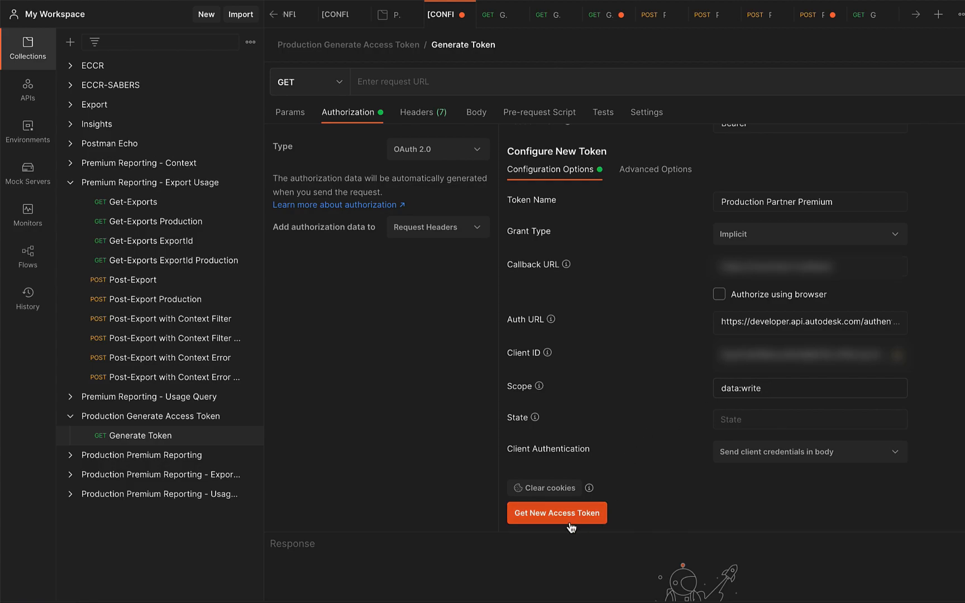
click(555, 513)
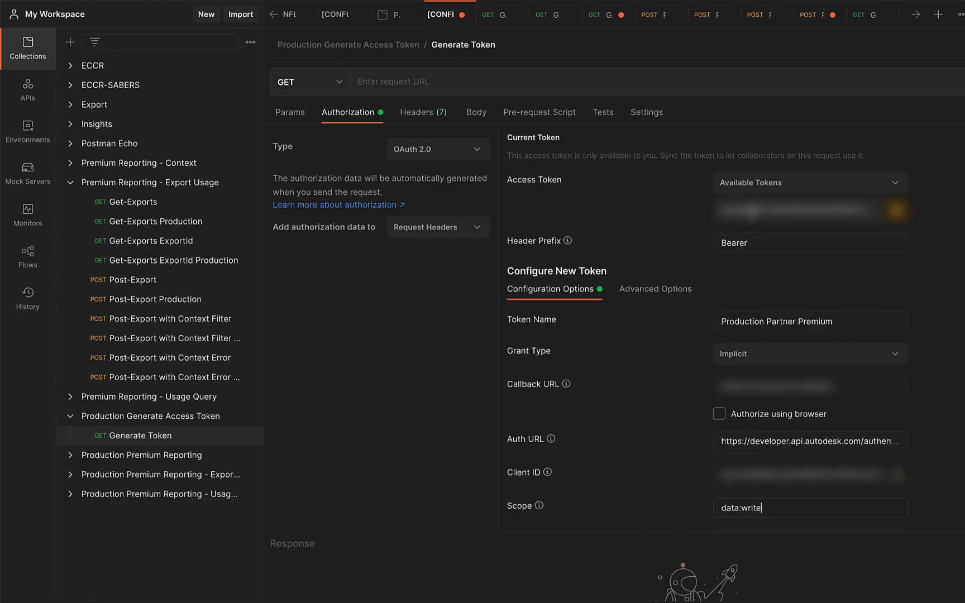
mouse_move(135, 424)
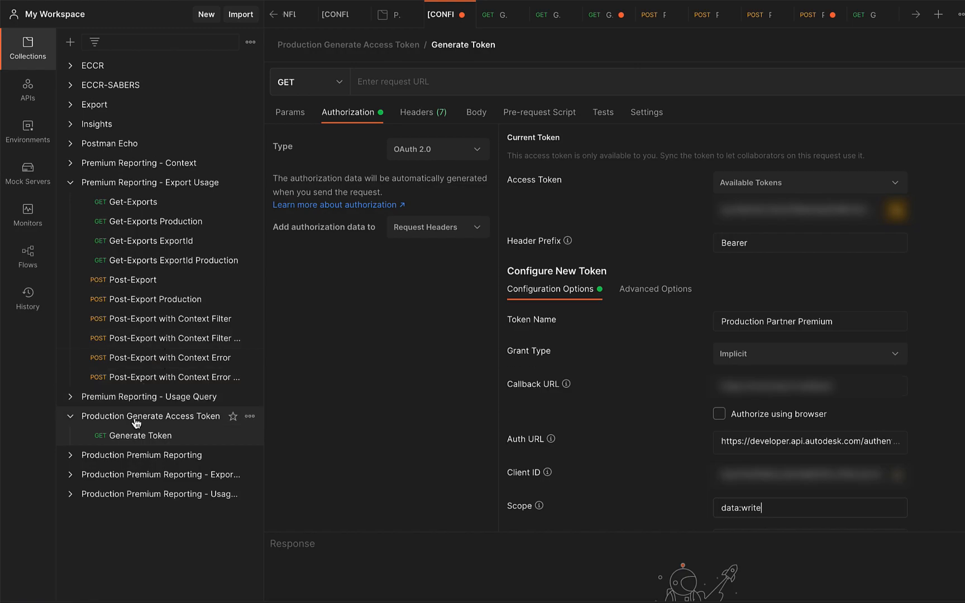
mouse_move(302, 406)
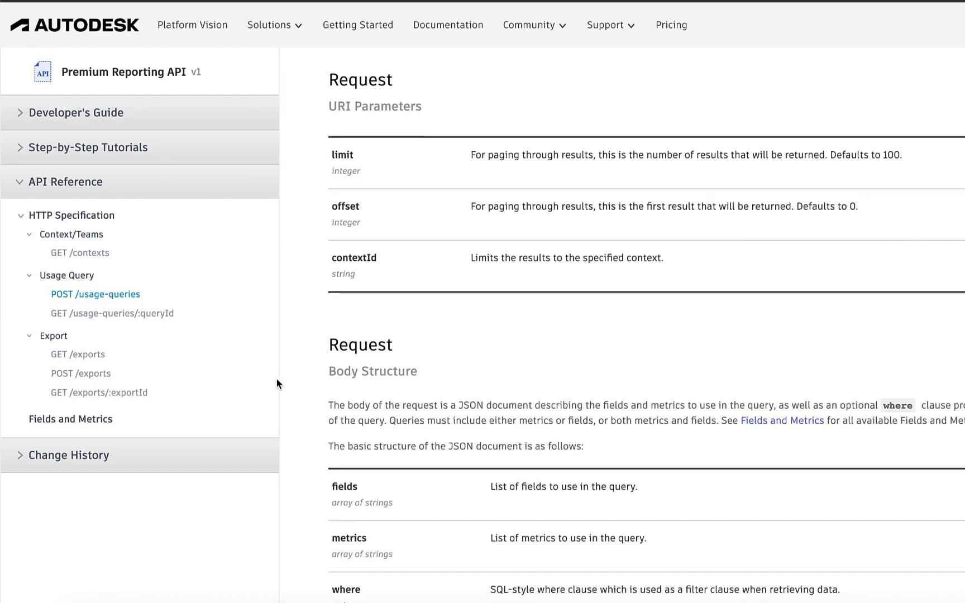
mouse_move(86, 187)
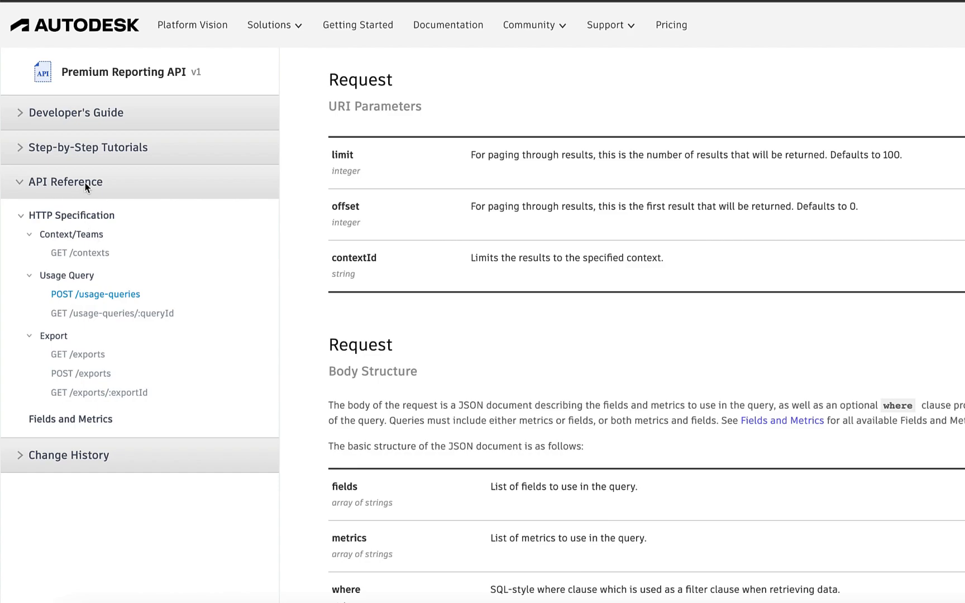
mouse_move(92, 253)
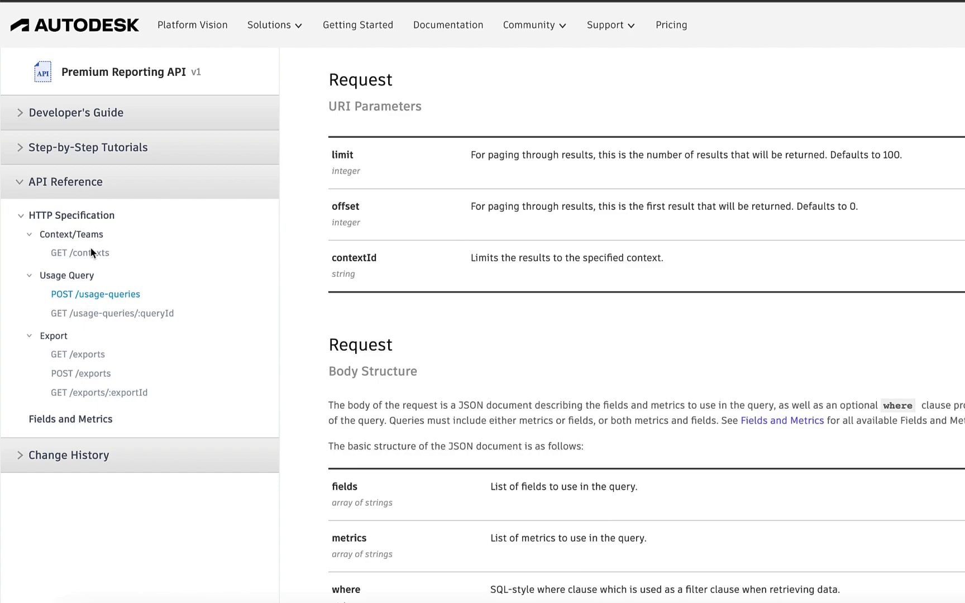
mouse_move(405, 379)
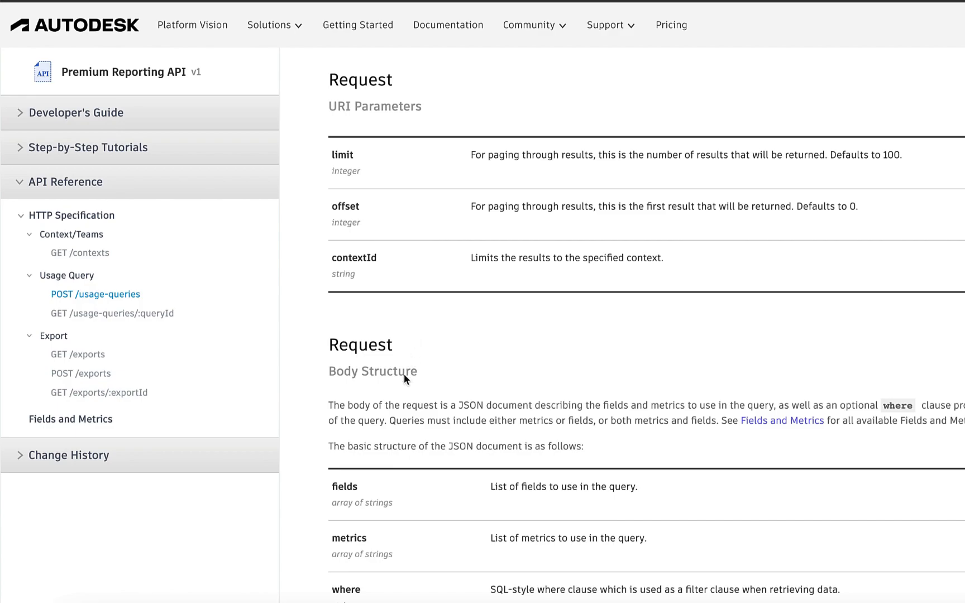
Scroll through the POST /usage-queries request body fields, from fields and metrics to contextId
scroll(down, 3)
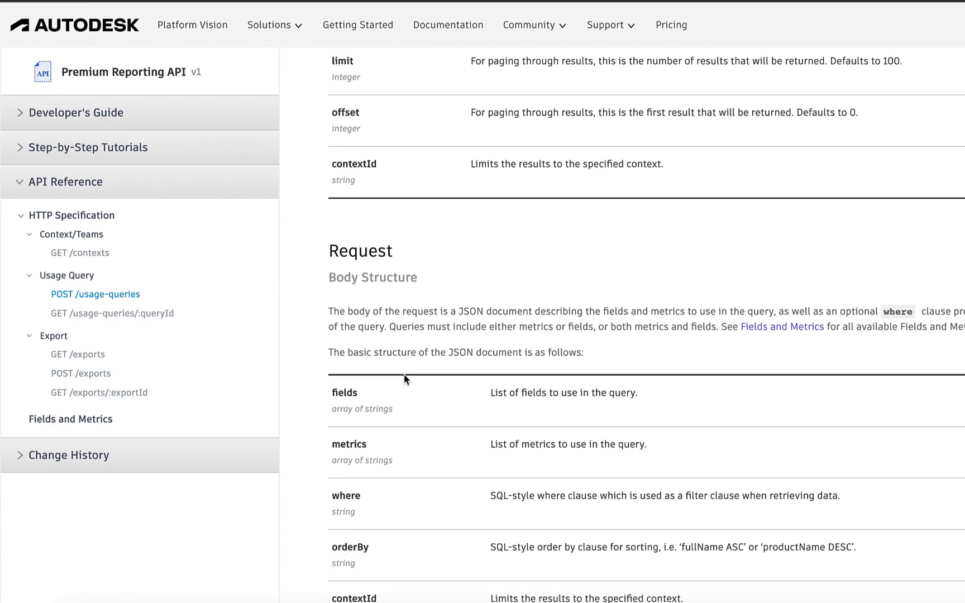
scroll(down, 3)
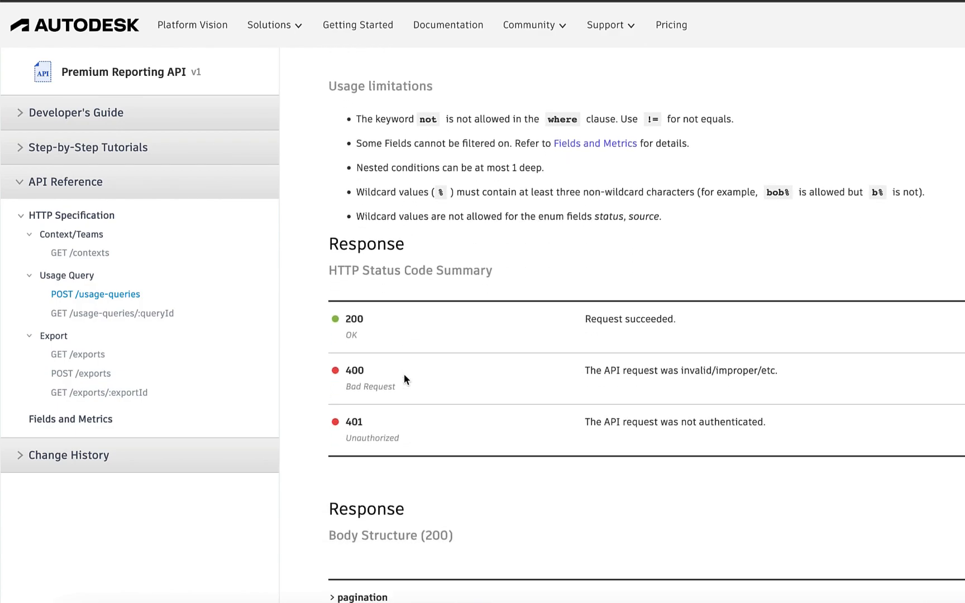
scroll(down, 3)
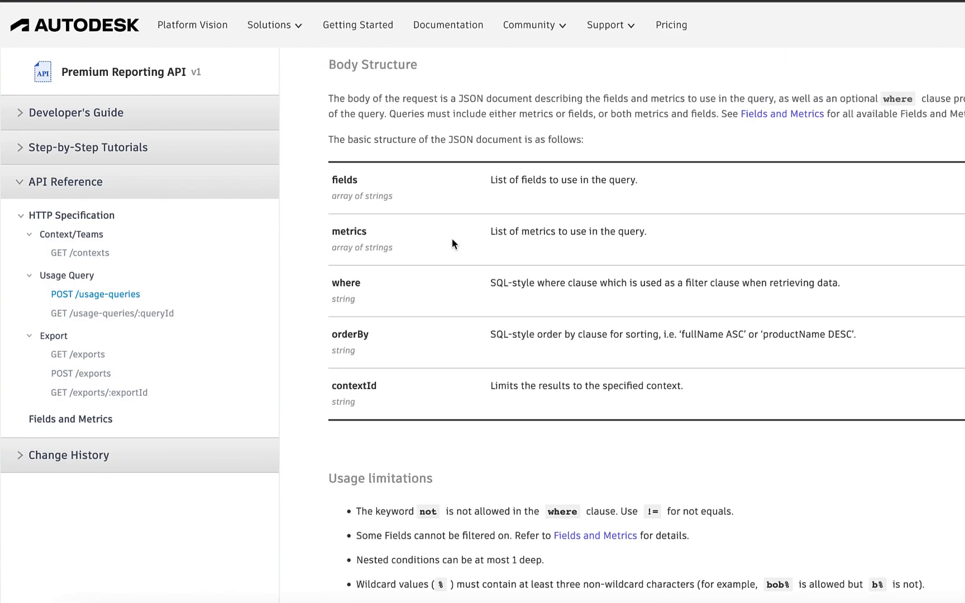
scroll(up, 3)
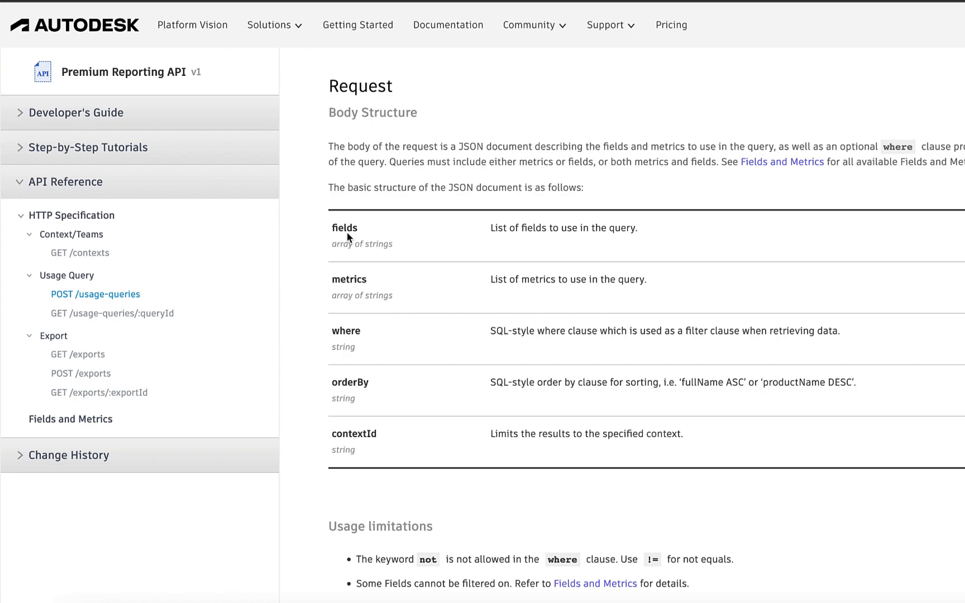
mouse_move(359, 290)
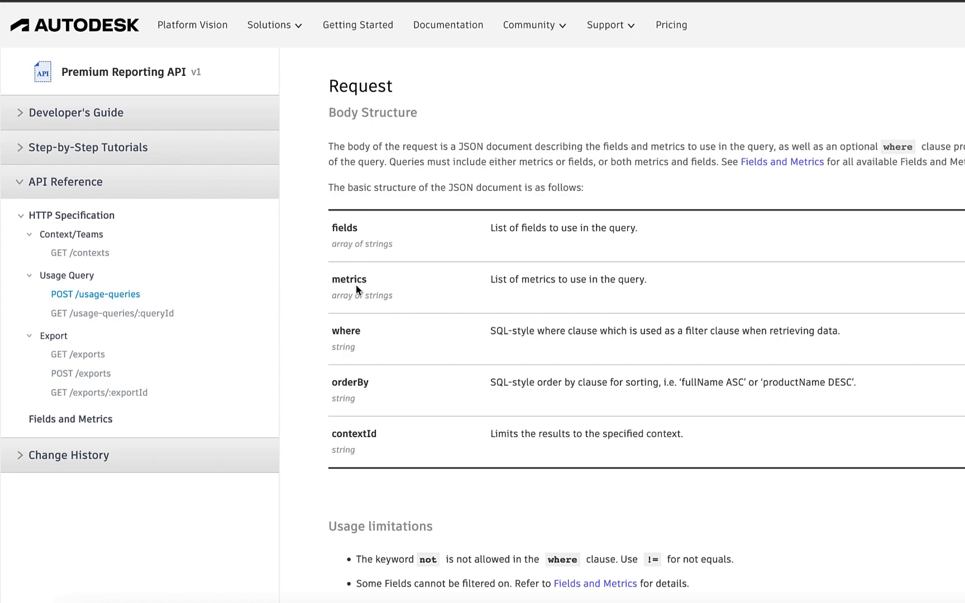
mouse_move(54, 424)
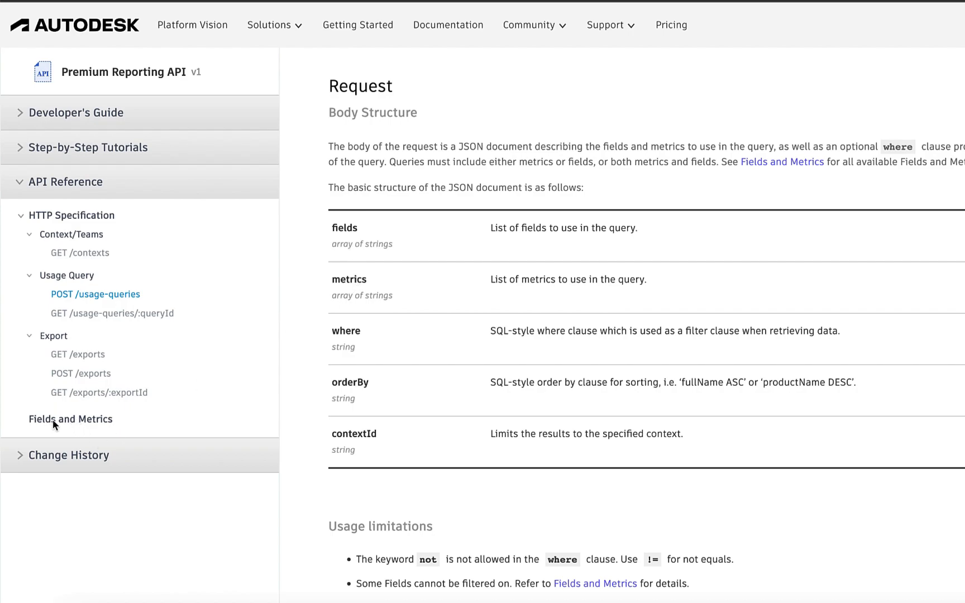
Open Fields and Metrics and scroll from the Fields table to the Metrics section
click(70, 419)
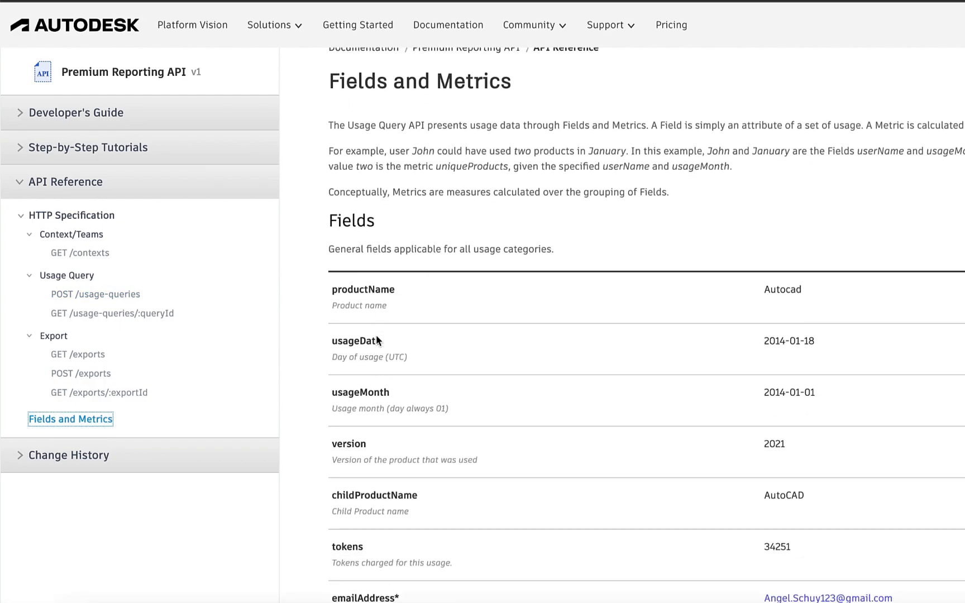
scroll(down, 3)
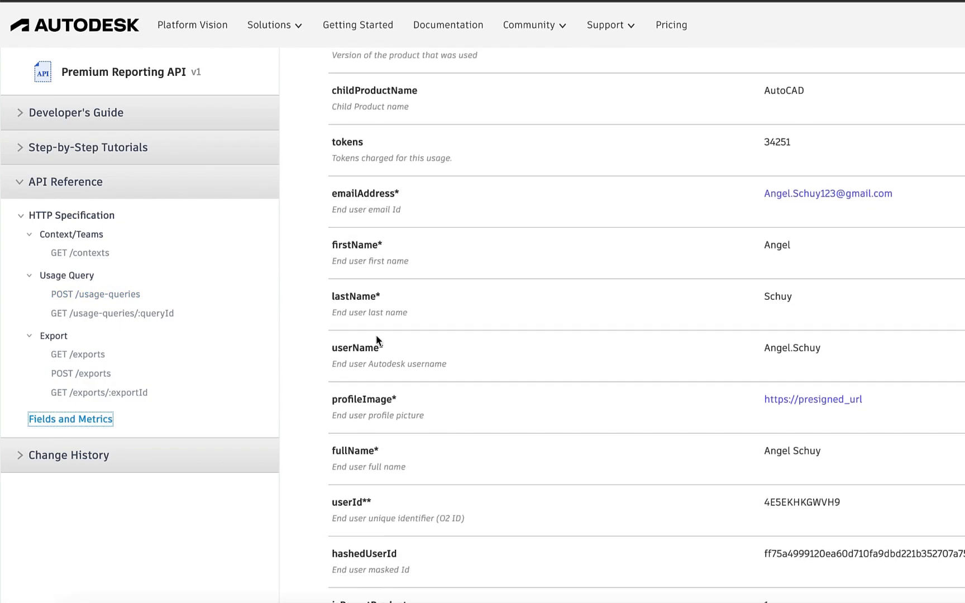
scroll(down, 3)
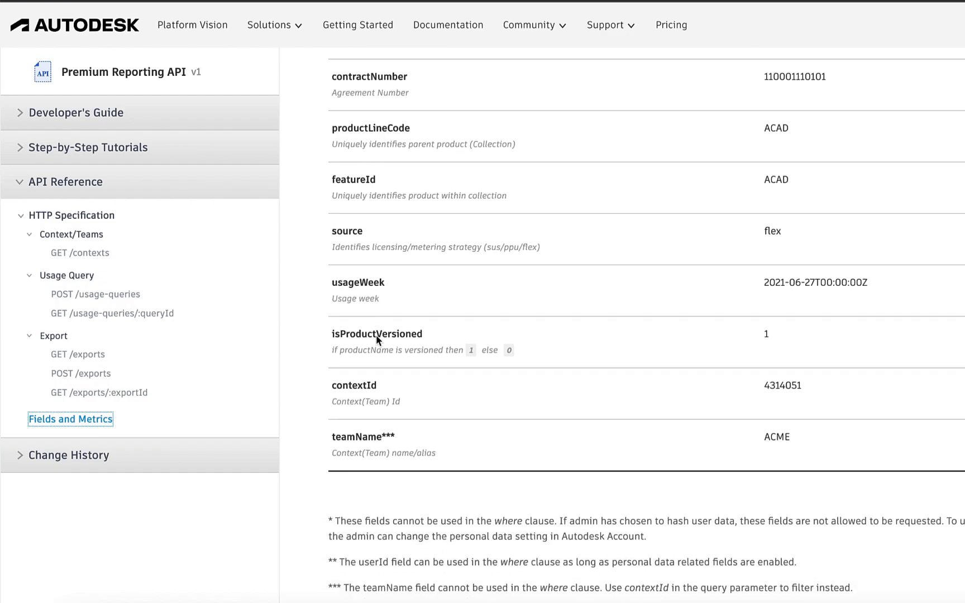
scroll(down, 3)
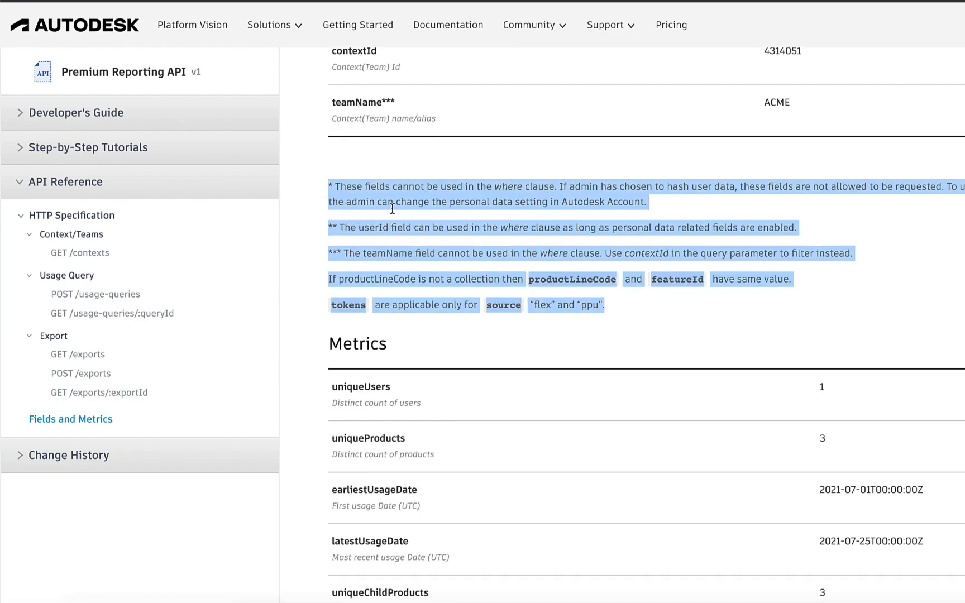
mouse_move(143, 267)
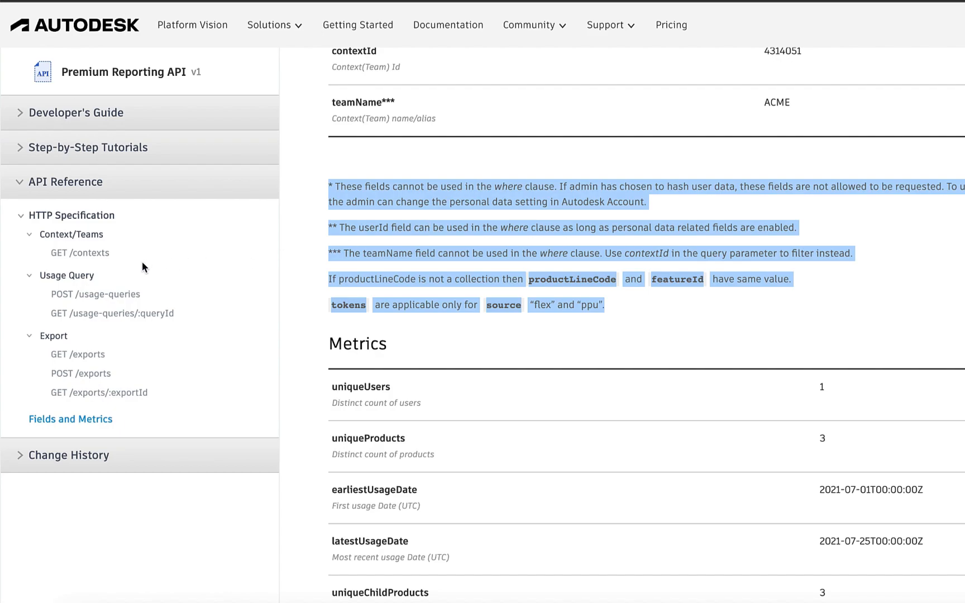
Return to the POST /usage-queries reference and scroll down its page
click(95, 294)
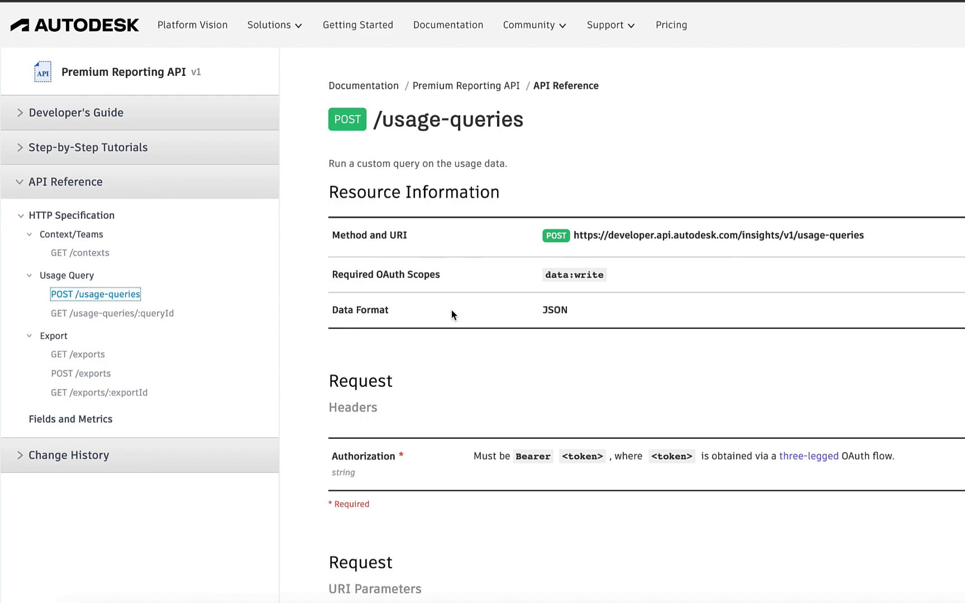
scroll(down, 3)
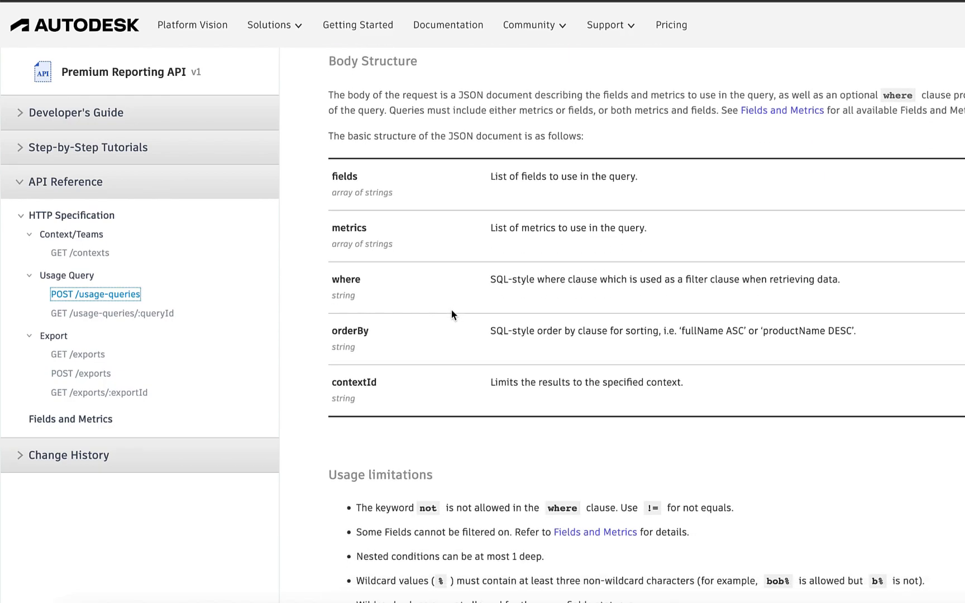
scroll(down, 3)
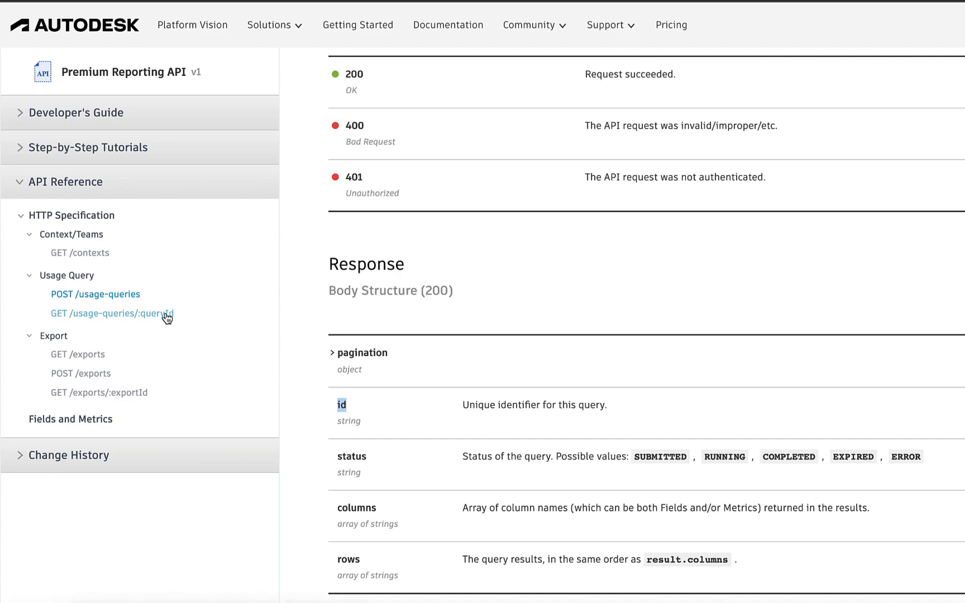
Open GET /usage-queries/:queryId and scroll to its Response Body Structure
click(111, 313)
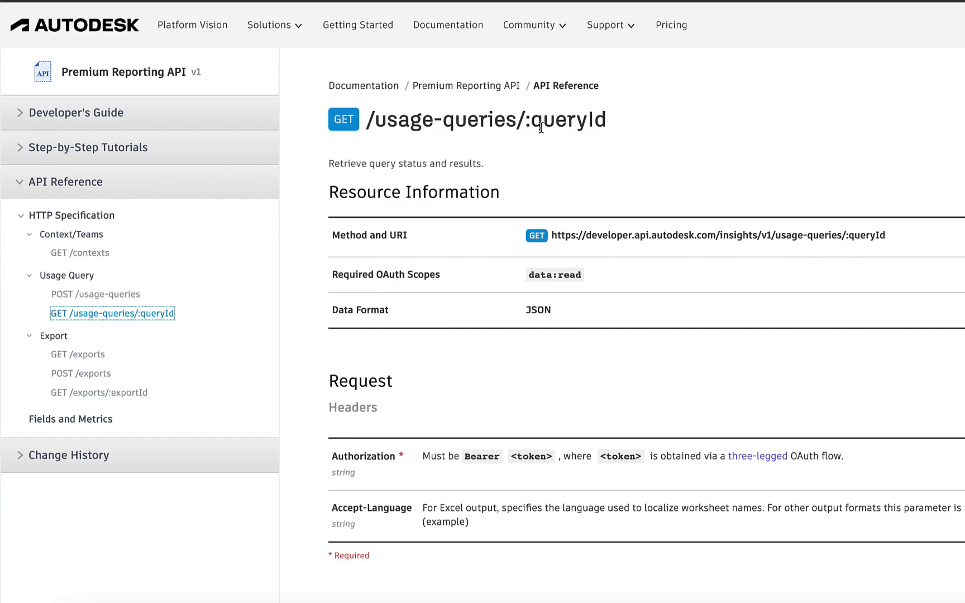
mouse_move(500, 398)
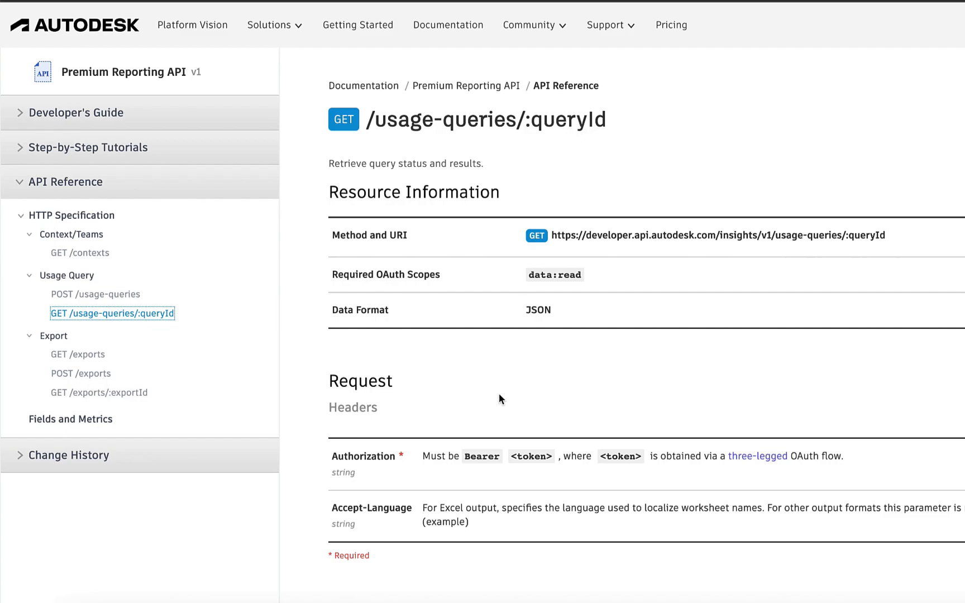
scroll(down, 3)
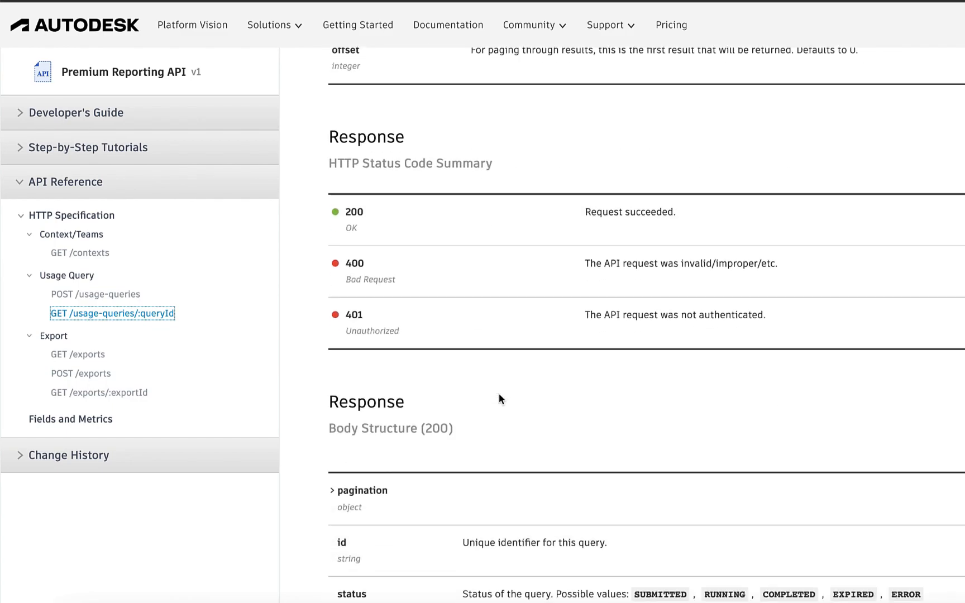
scroll(down, 3)
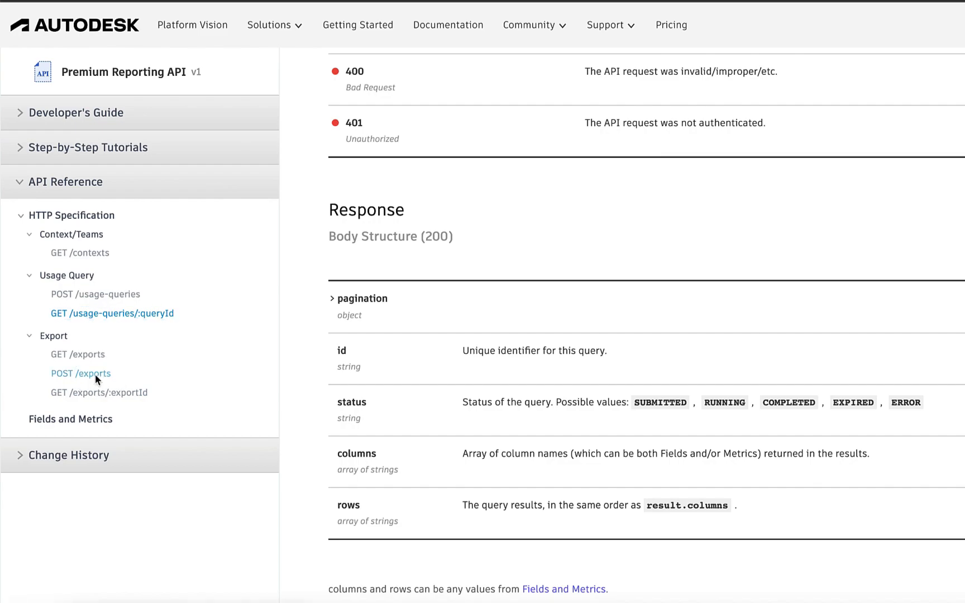
Open POST /exports, select the SUBSCRIPTIONS report value, and scroll through request and response fields
click(80, 374)
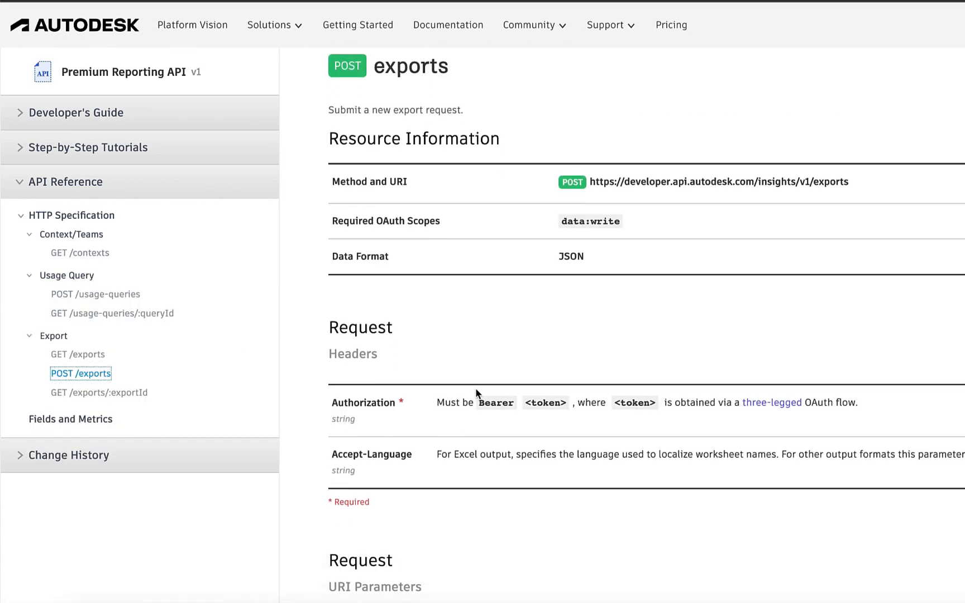
scroll(down, 3)
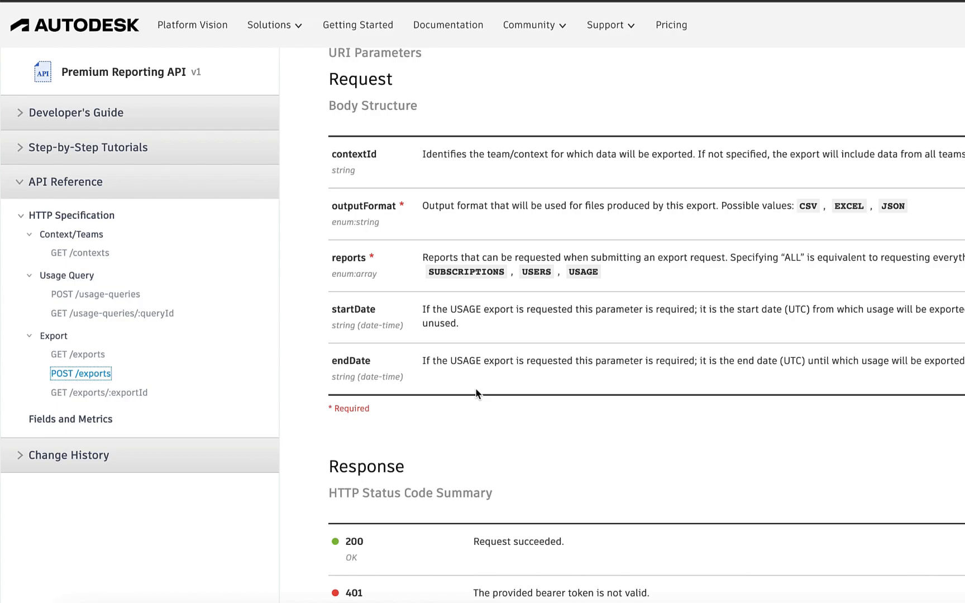
mouse_move(792, 224)
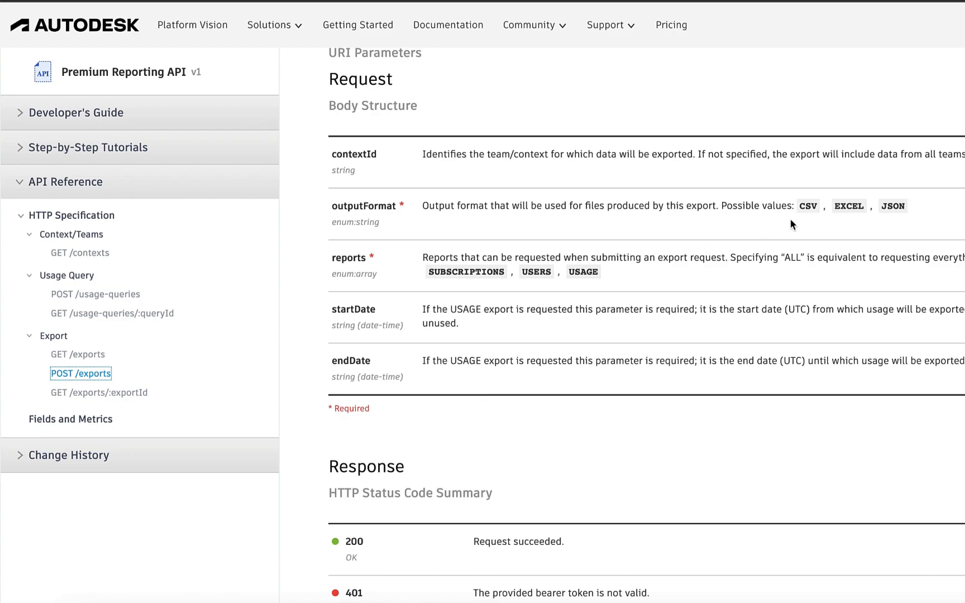
mouse_move(400, 186)
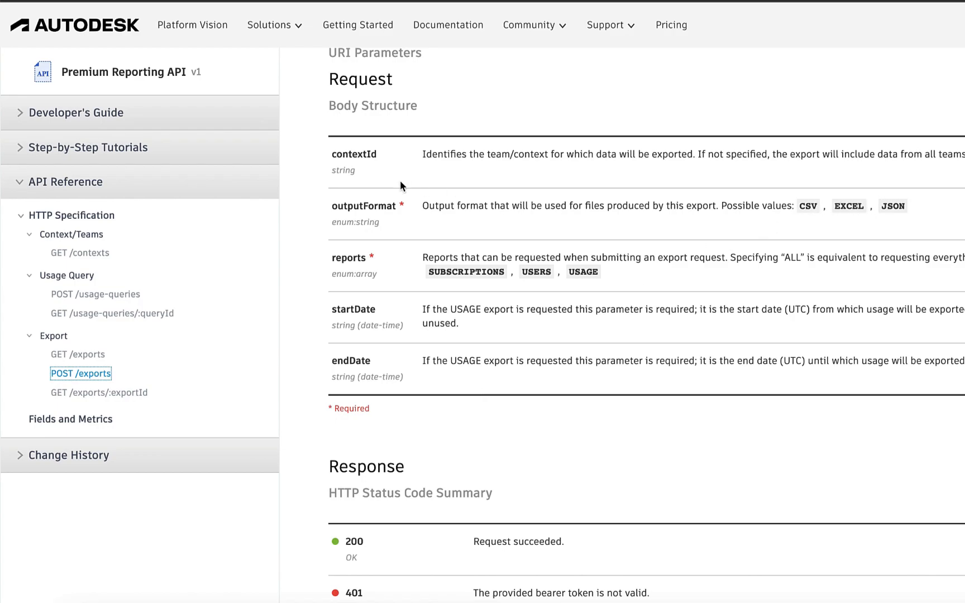
double_click(363, 206)
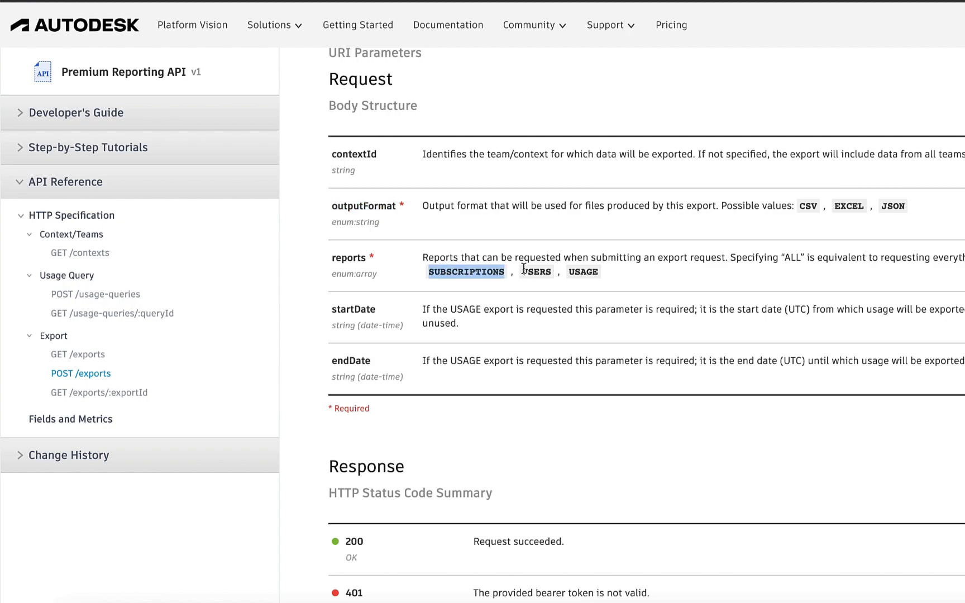
mouse_move(536, 272)
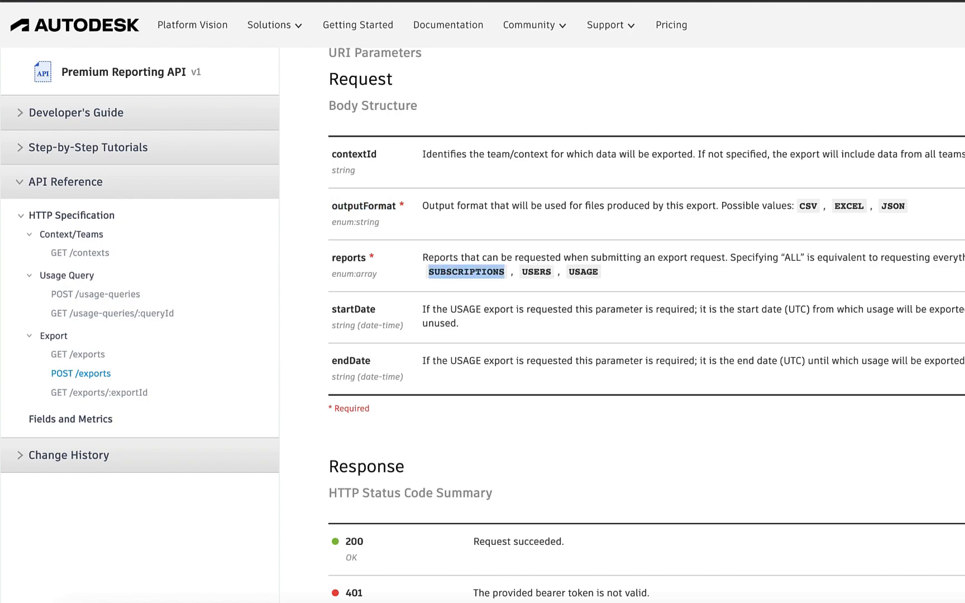
mouse_move(633, 429)
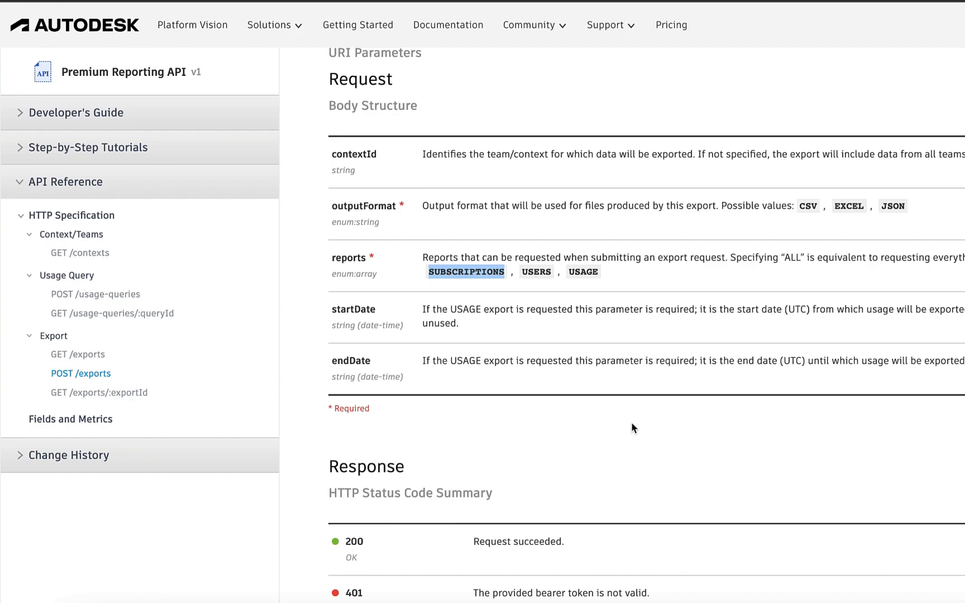
scroll(down, 3)
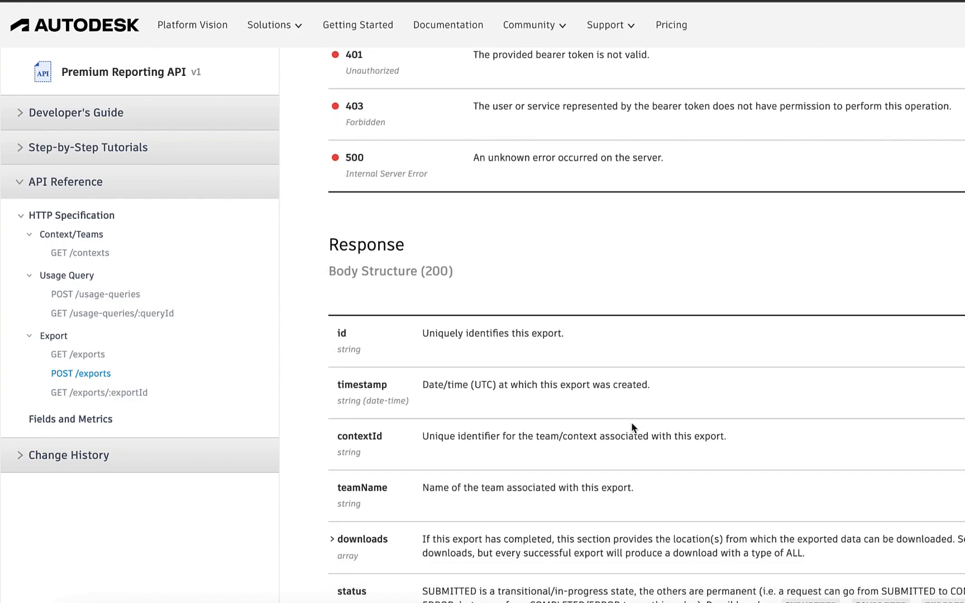
scroll(down, 3)
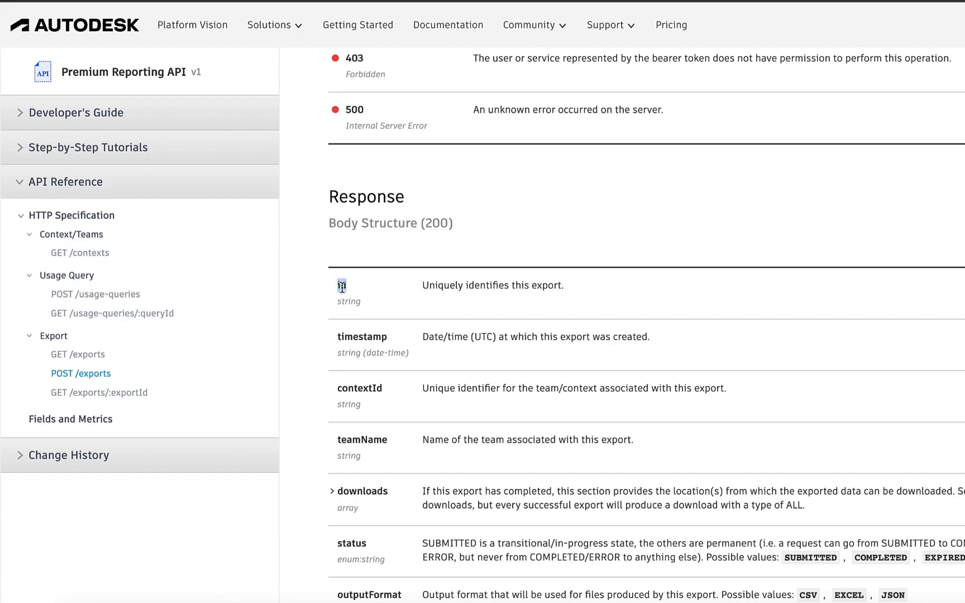
Open GET /exports/:exportId and scroll to its response fields and example
click(99, 392)
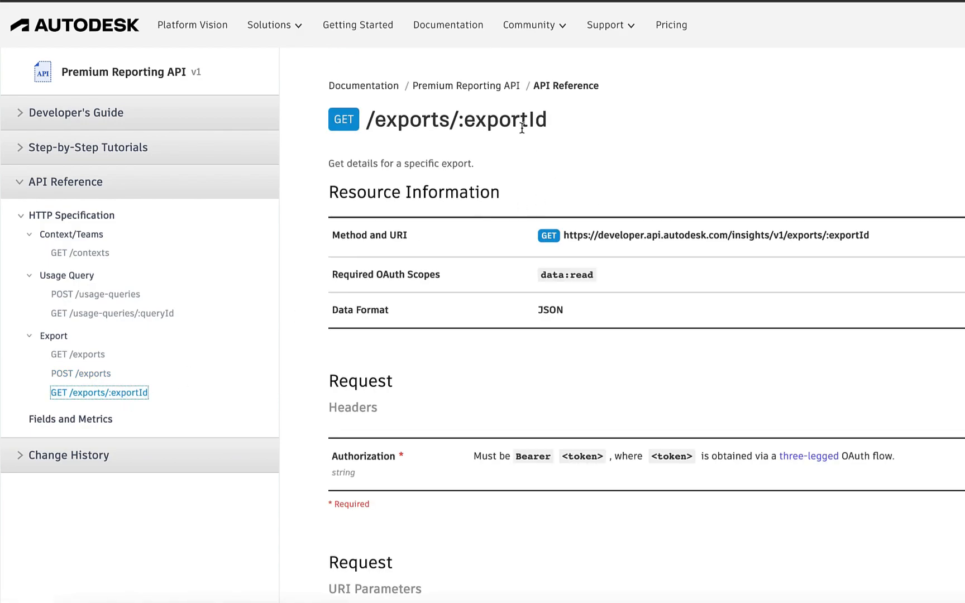
scroll(down, 3)
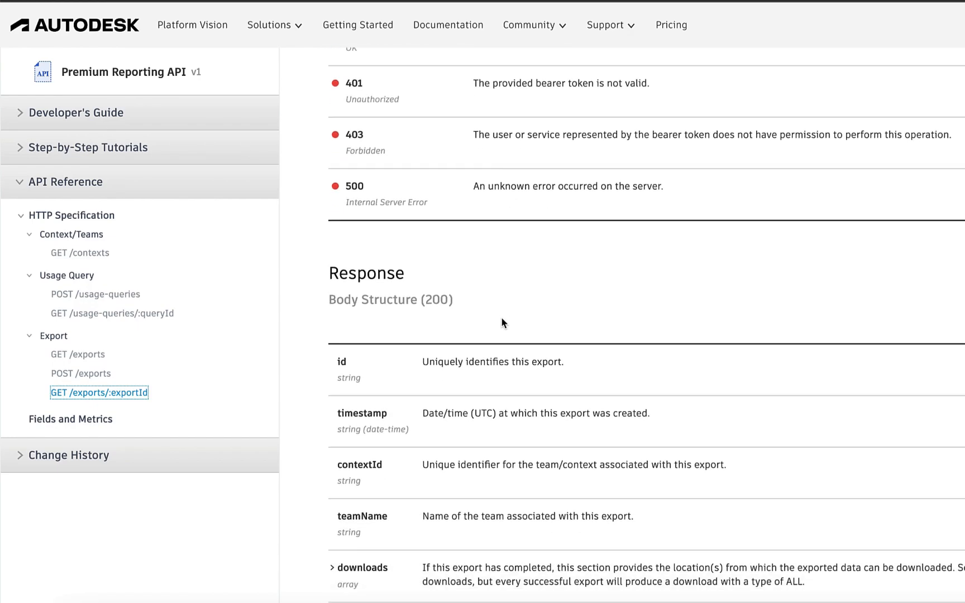
scroll(down, 3)
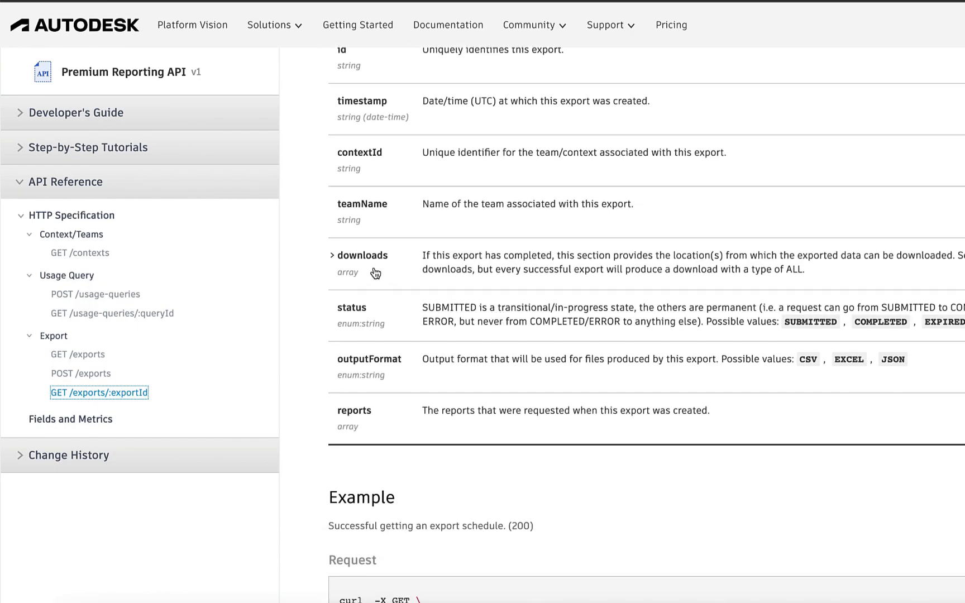
mouse_move(497, 272)
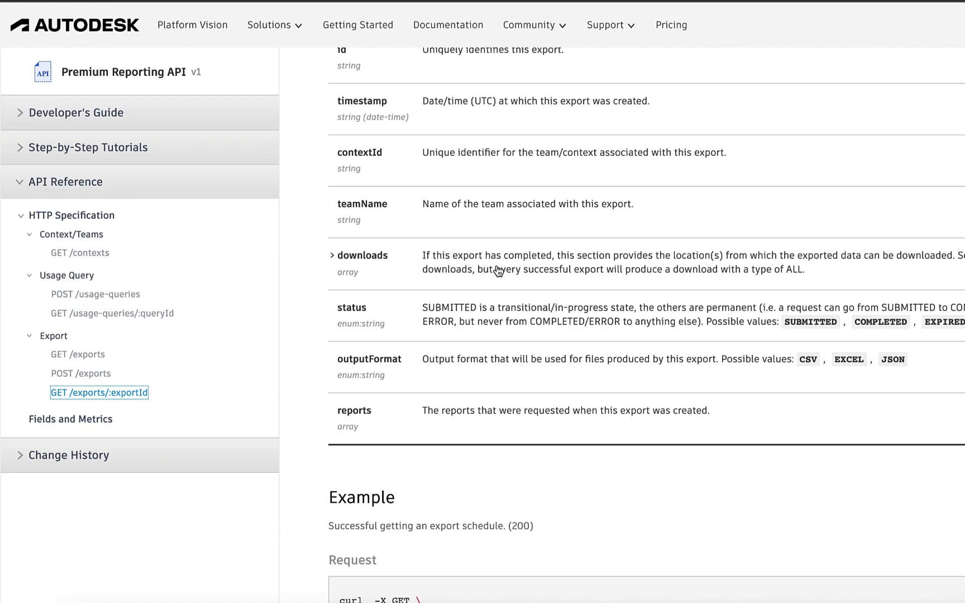
mouse_move(766, 313)
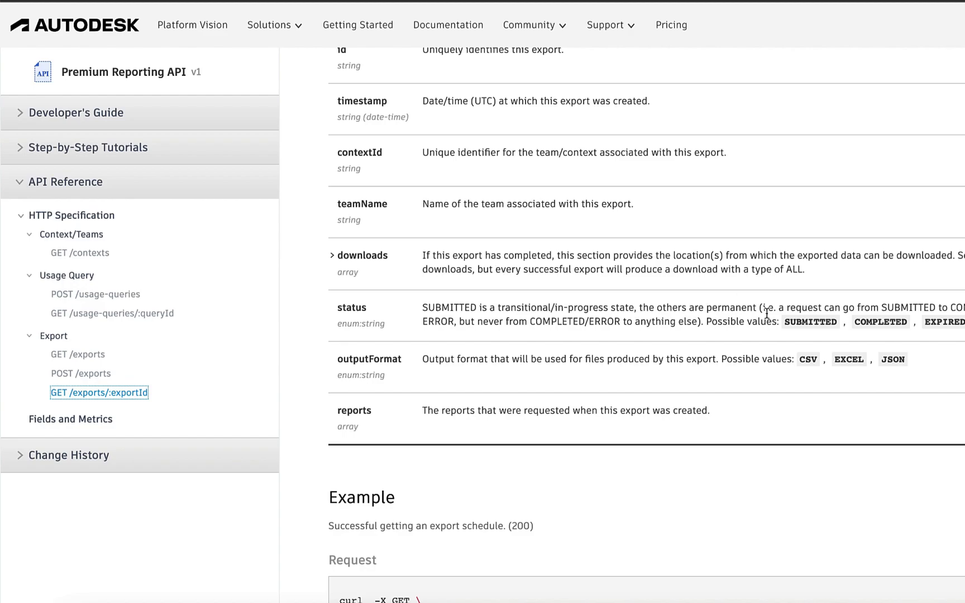
click(77, 354)
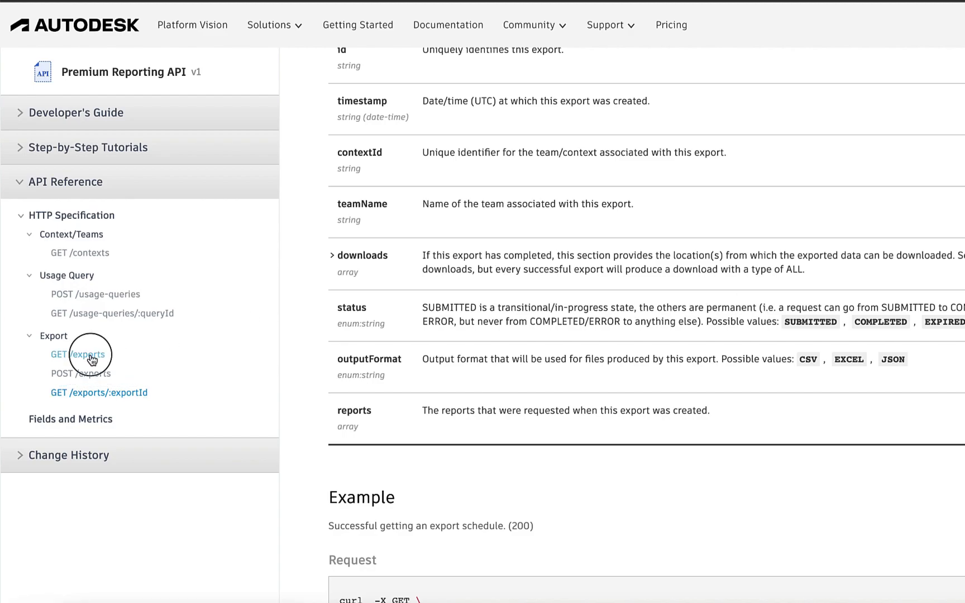
Open GET /exports, then the GET /contexts page under Context/Teams
click(78, 355)
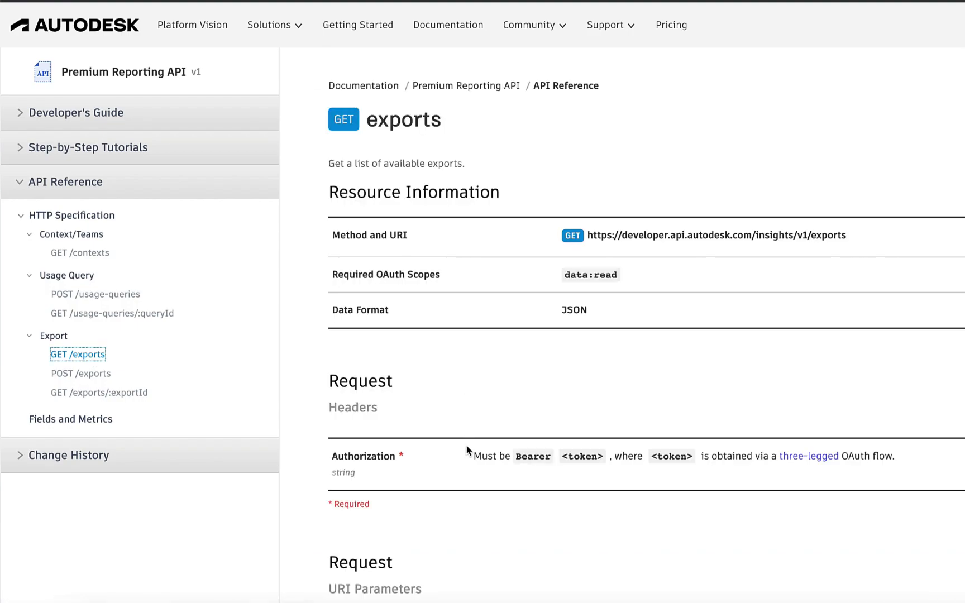
mouse_move(173, 343)
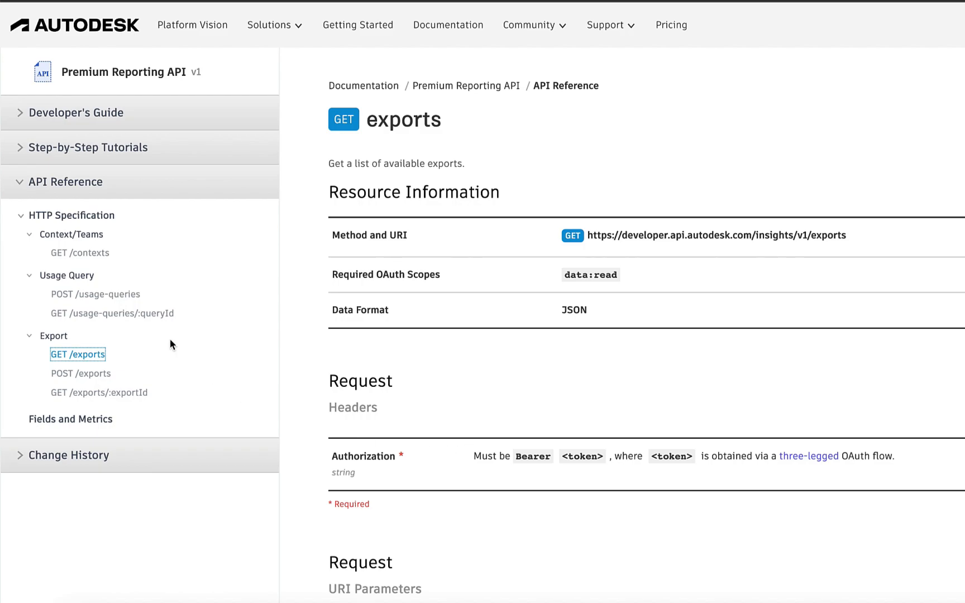
mouse_move(80, 252)
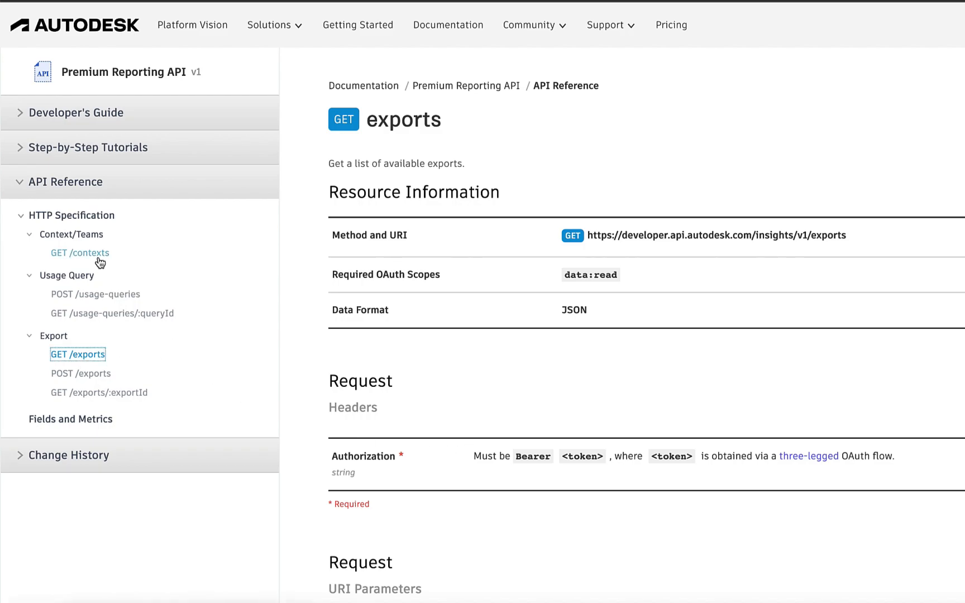
click(80, 253)
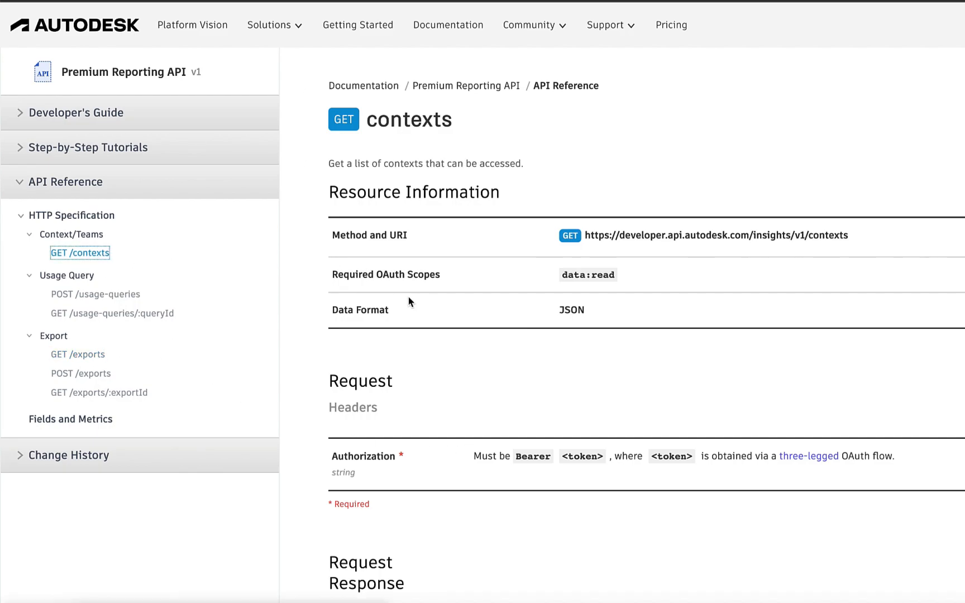
mouse_move(464, 405)
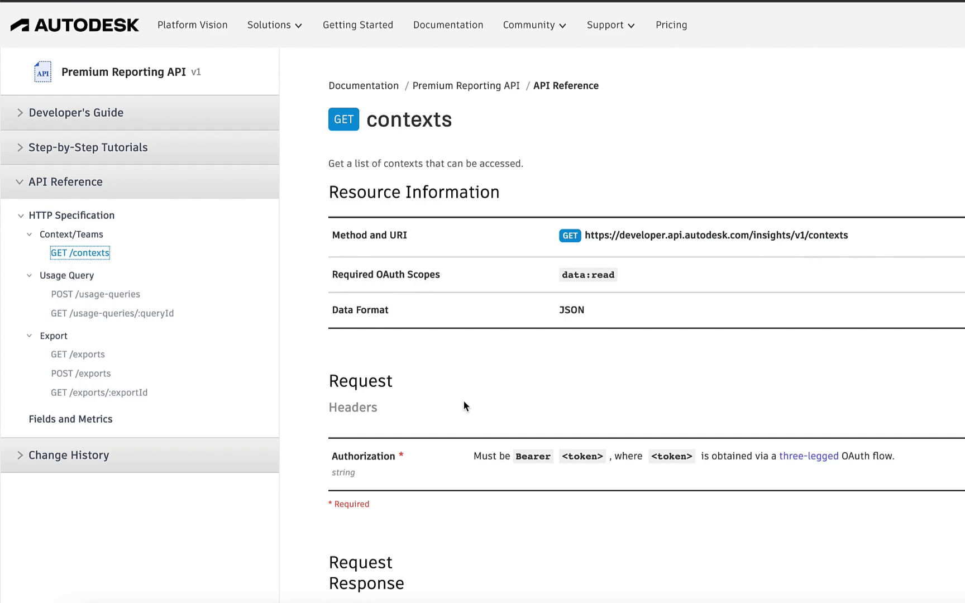